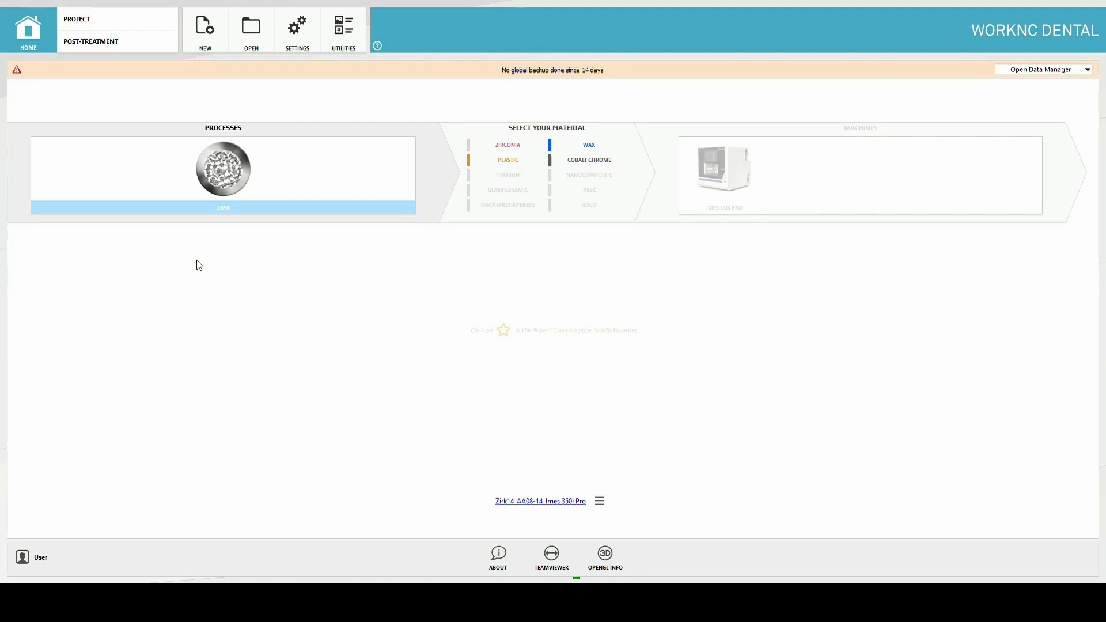
mouse_move(649, 338)
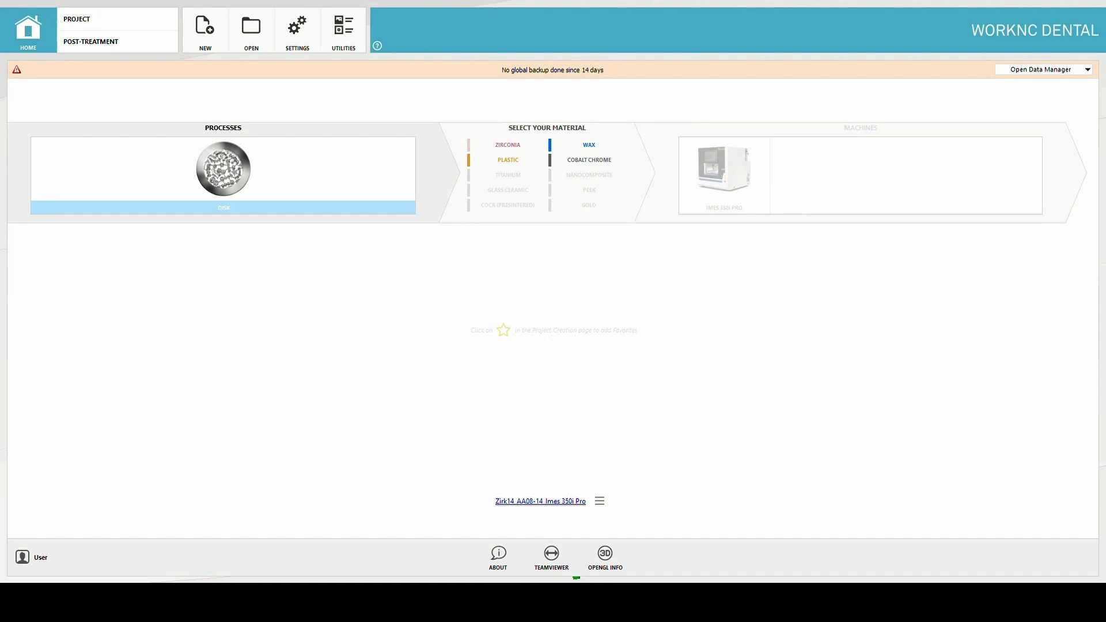
Start a new disk project on the Imes 350i Pro machine, loading its Zirk stocks.
click(204, 29)
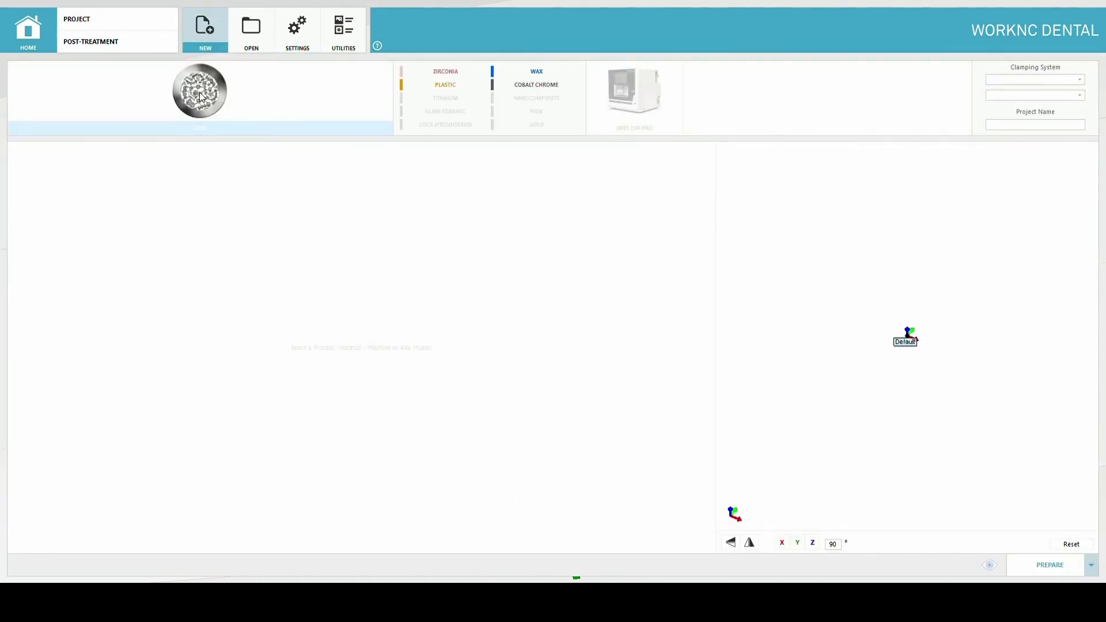
click(444, 70)
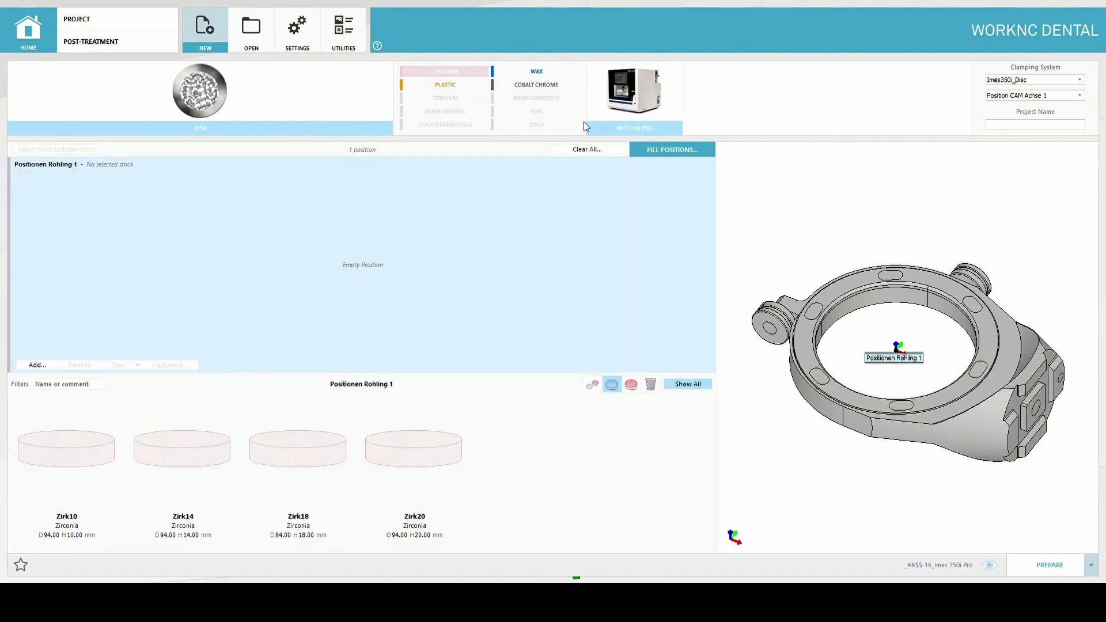
mouse_move(471, 370)
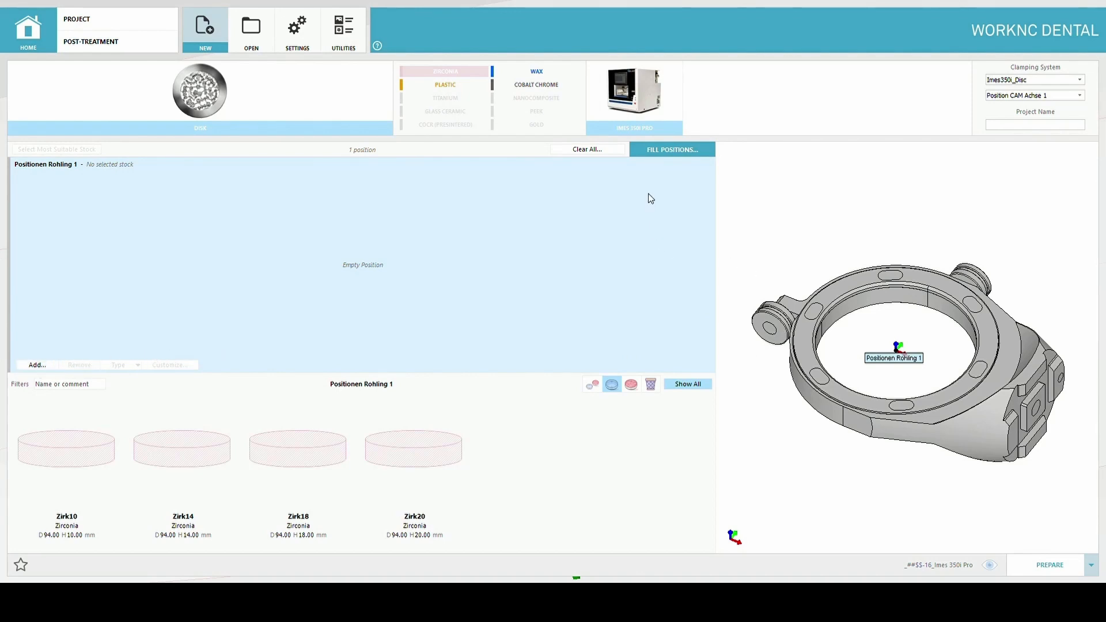
mouse_move(886, 408)
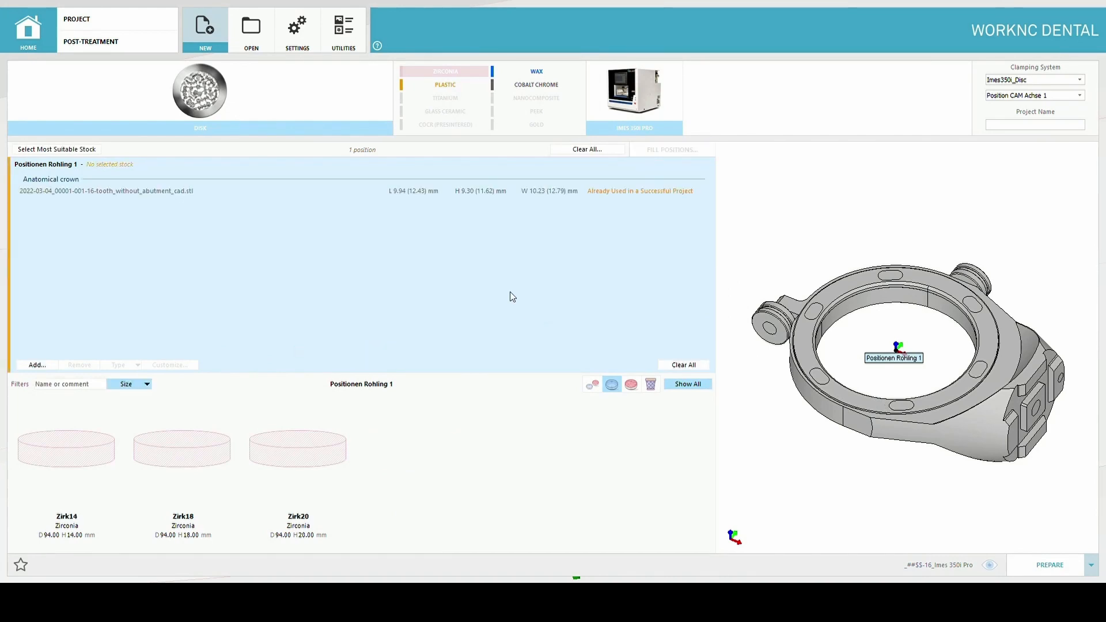
mouse_move(741, 339)
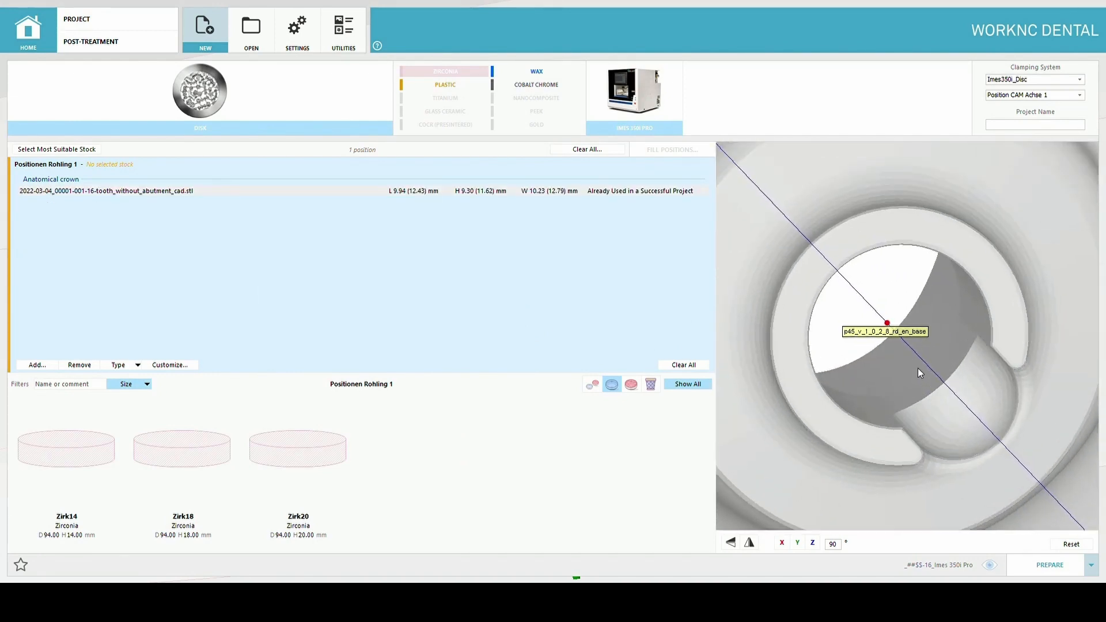
Load the tooth_without_abutment STL as an anatomical crown into Positionen Rohling 1.
click(297, 449)
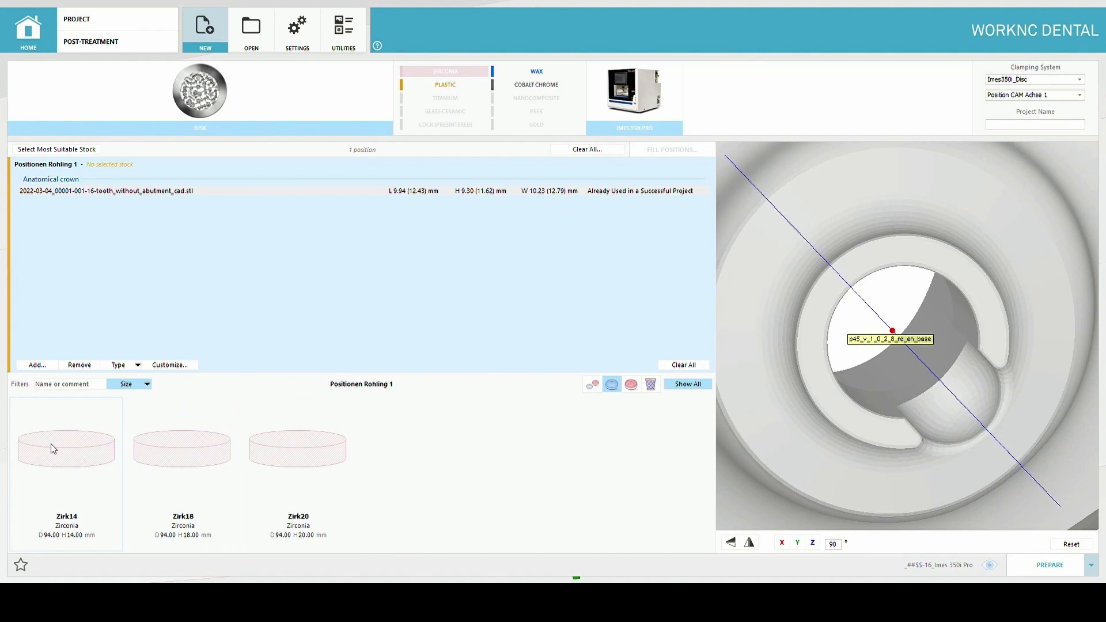
Assign the Zirk14 zirconia disk as the stock for Positionen Rohling 1.
click(66, 449)
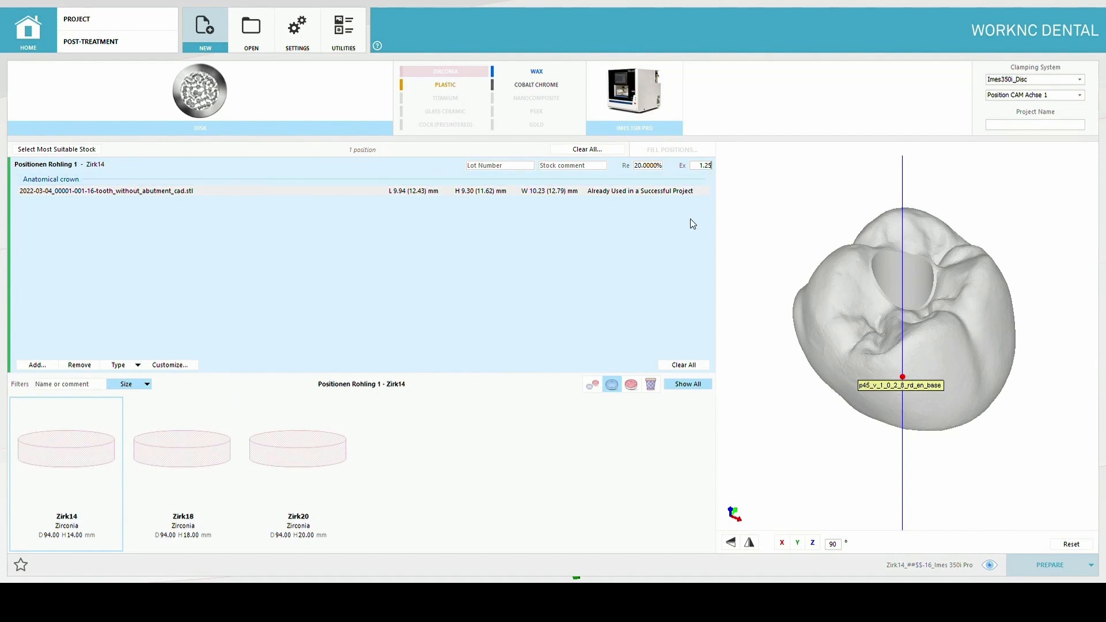
mouse_move(692, 223)
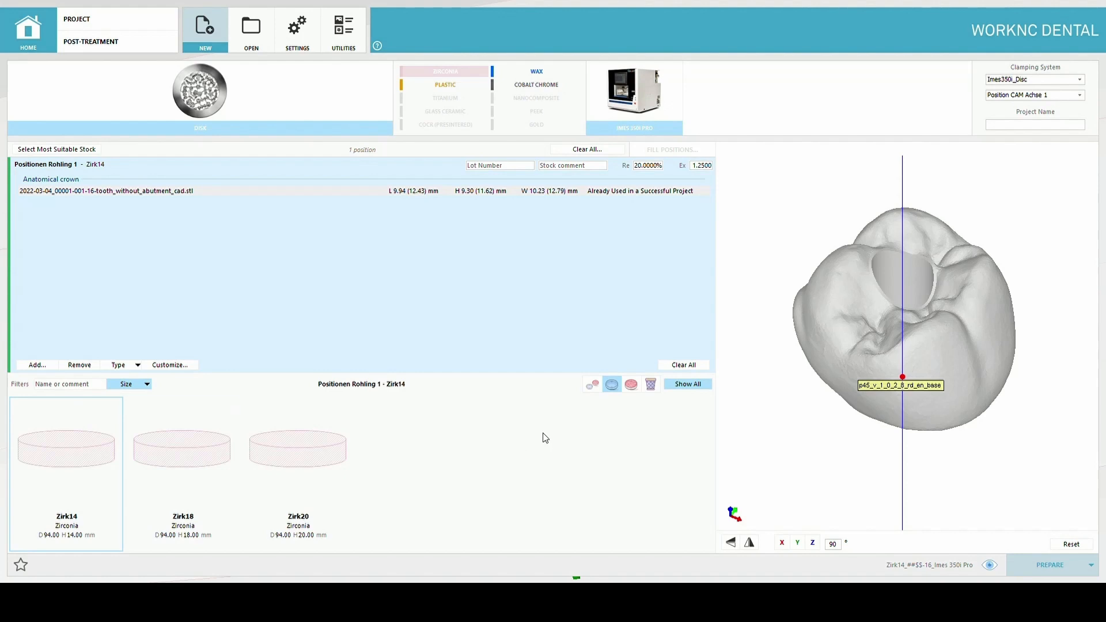
mouse_move(201, 353)
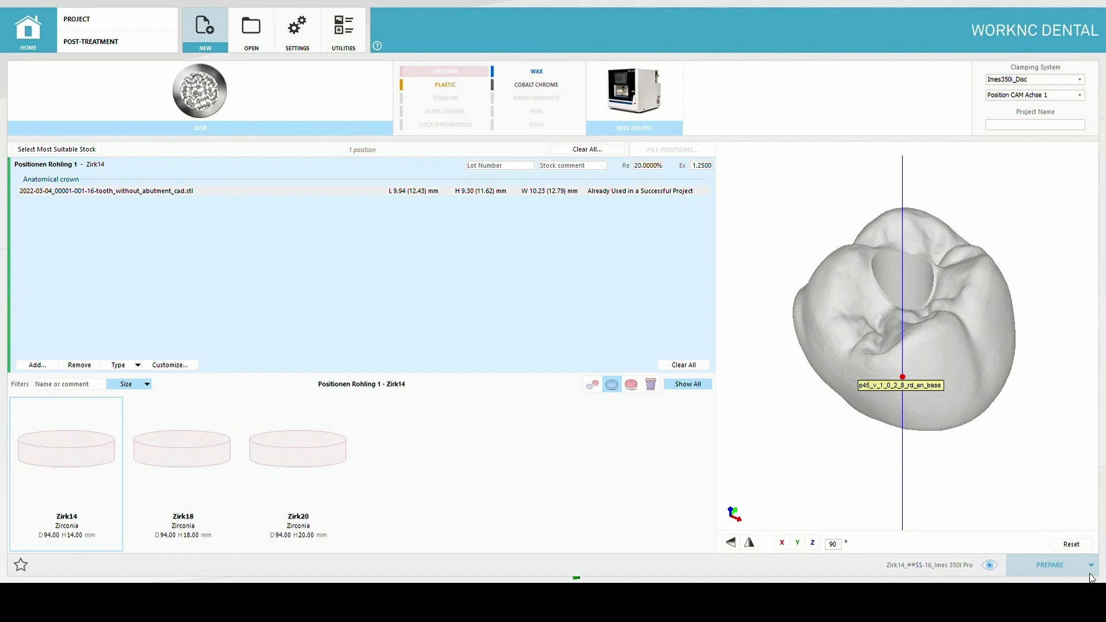
mouse_move(735, 408)
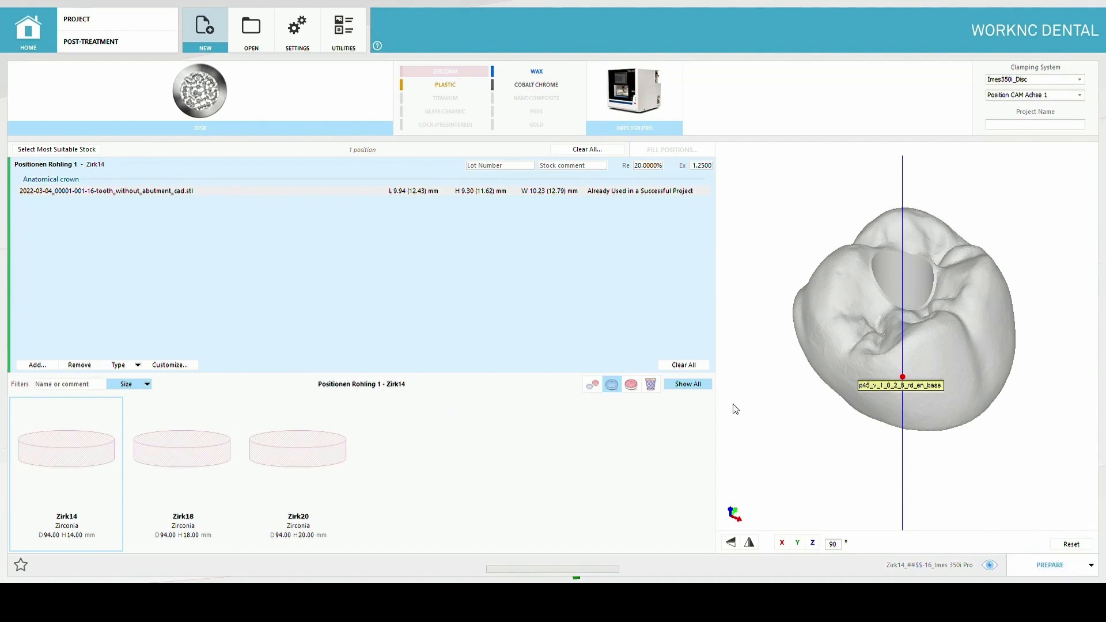
mouse_move(499, 349)
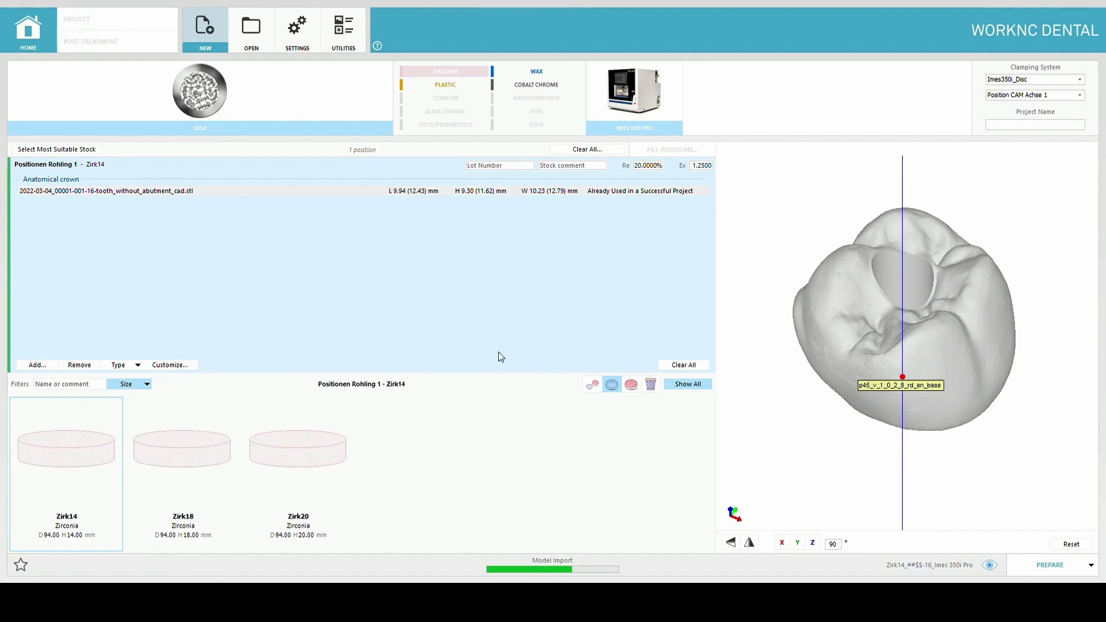
Run PREPARE to create the project and import the crown into the disk.
click(1050, 565)
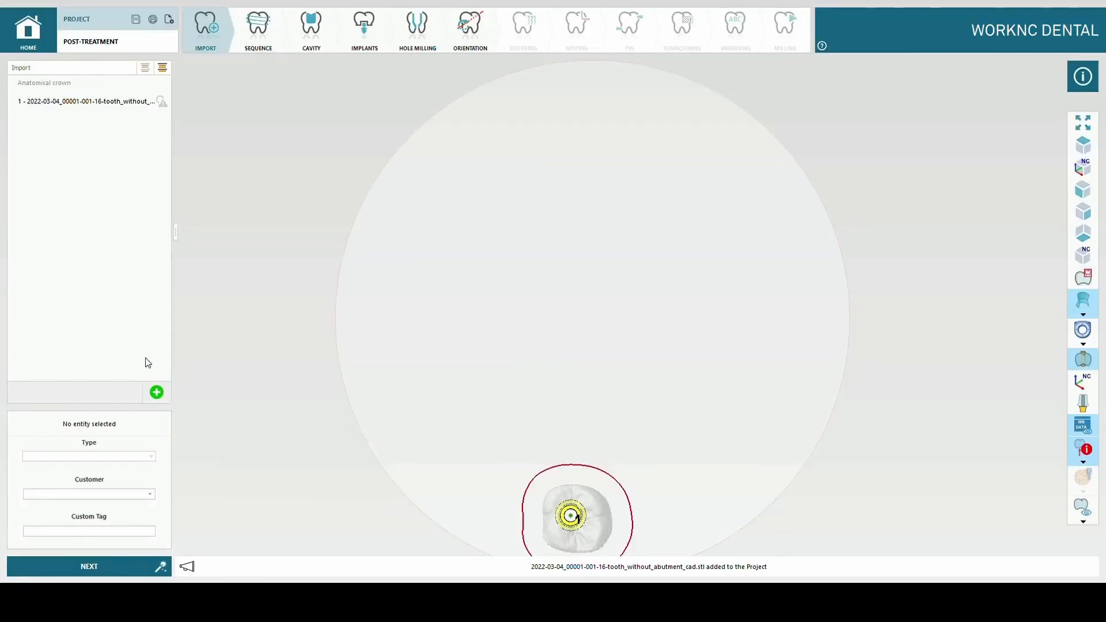
Confirm the imported crown's type is Anatomical crown and proceed to sequencing.
click(85, 101)
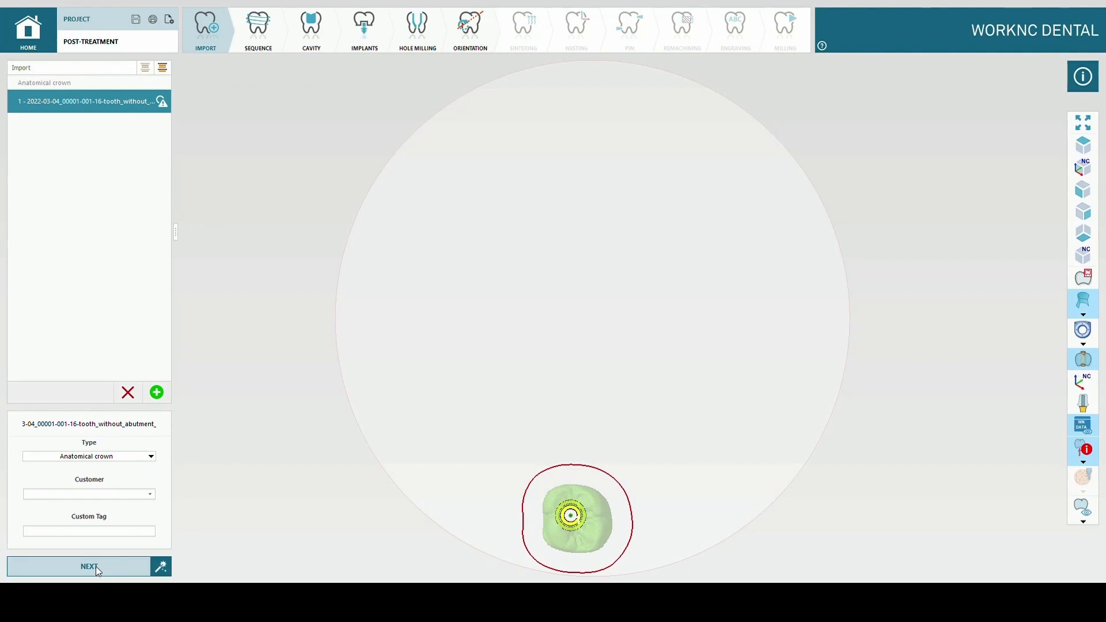
click(79, 566)
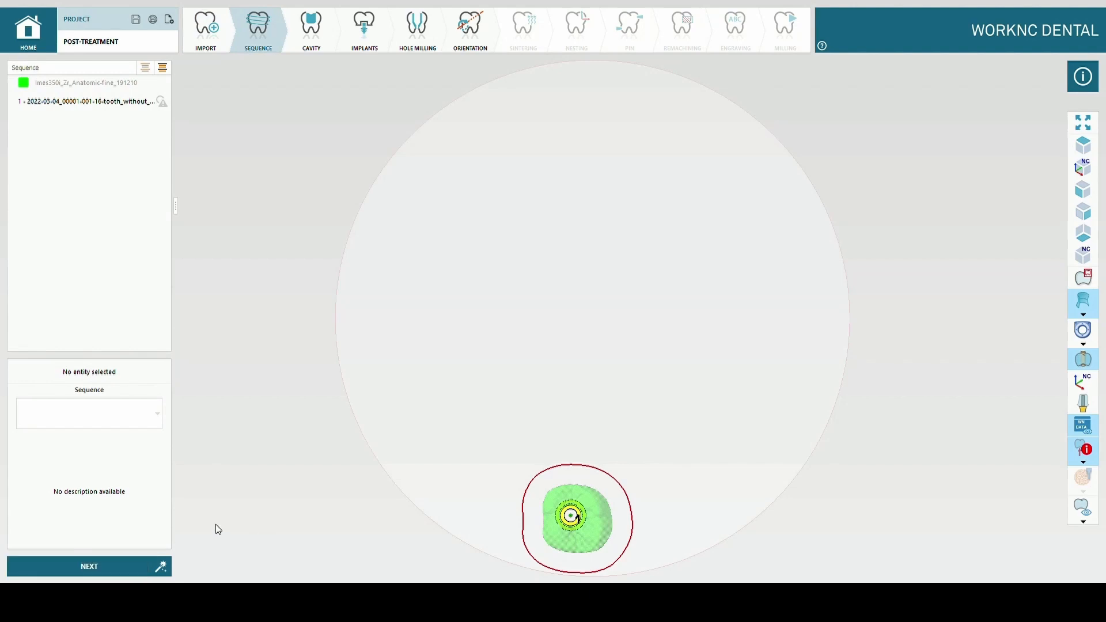
Apply the Imes350i_ZrO_Implant_210806 sequence to the crown and advance through Cavity to Implants.
click(88, 101)
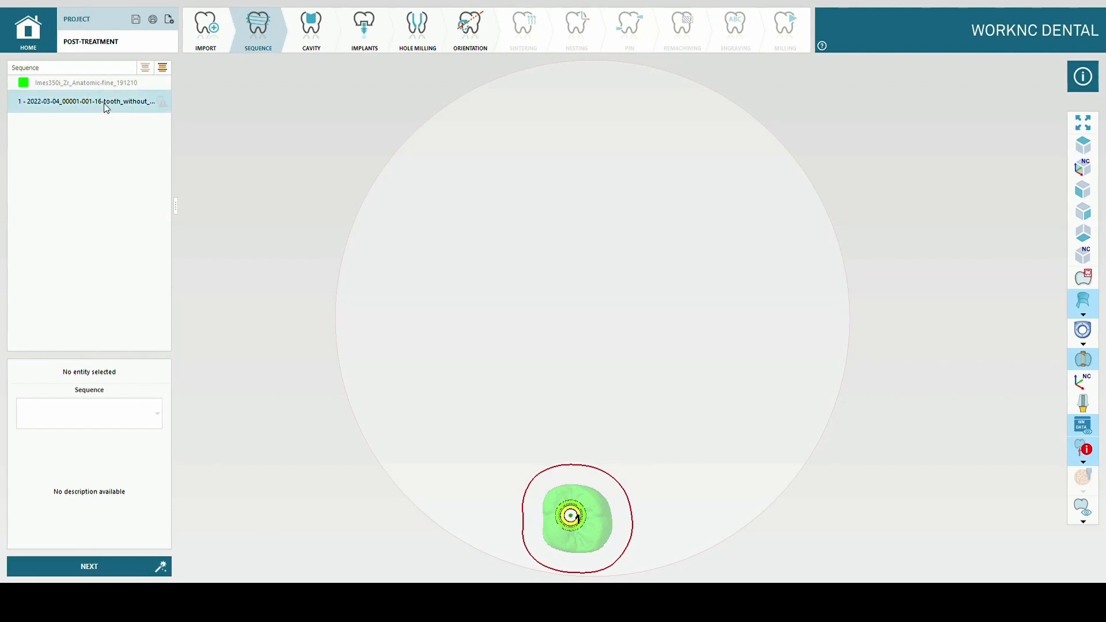
click(88, 100)
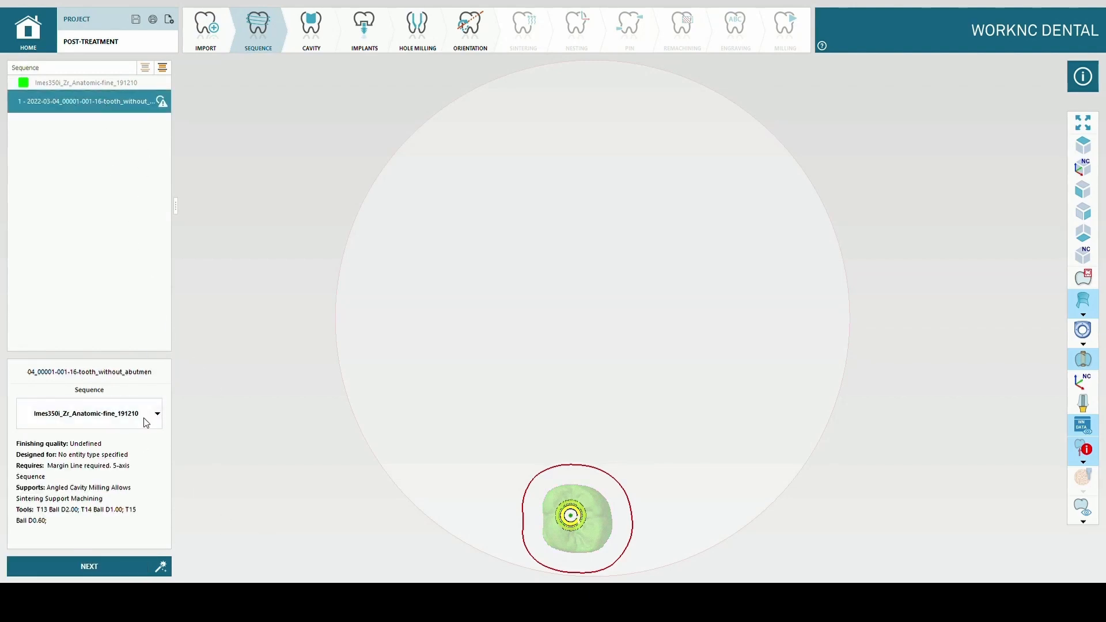
mouse_move(166, 144)
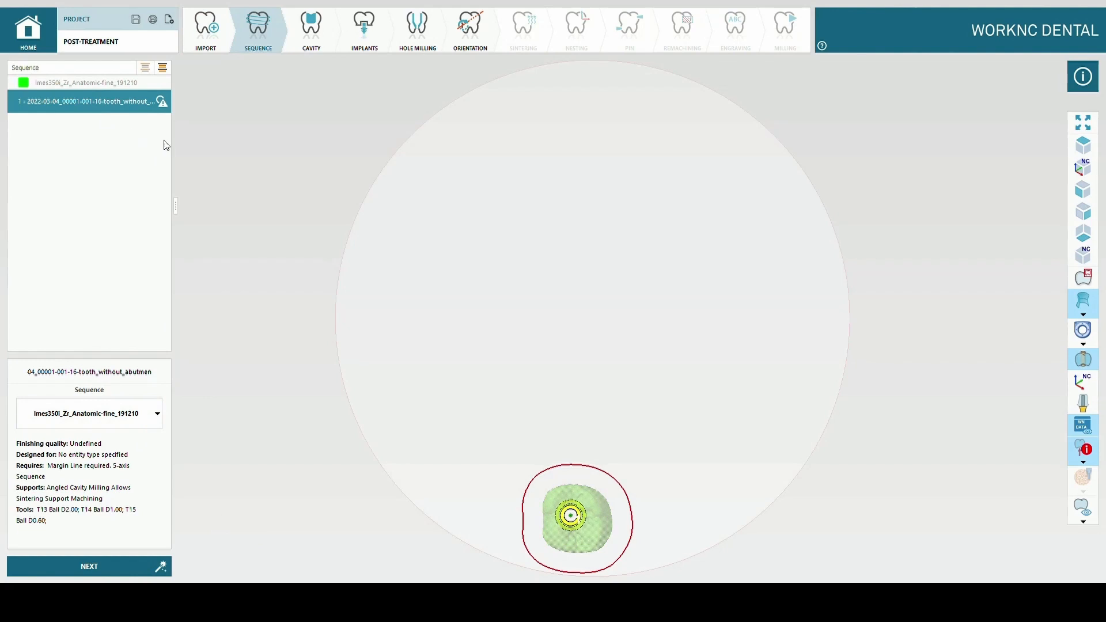
mouse_move(157, 140)
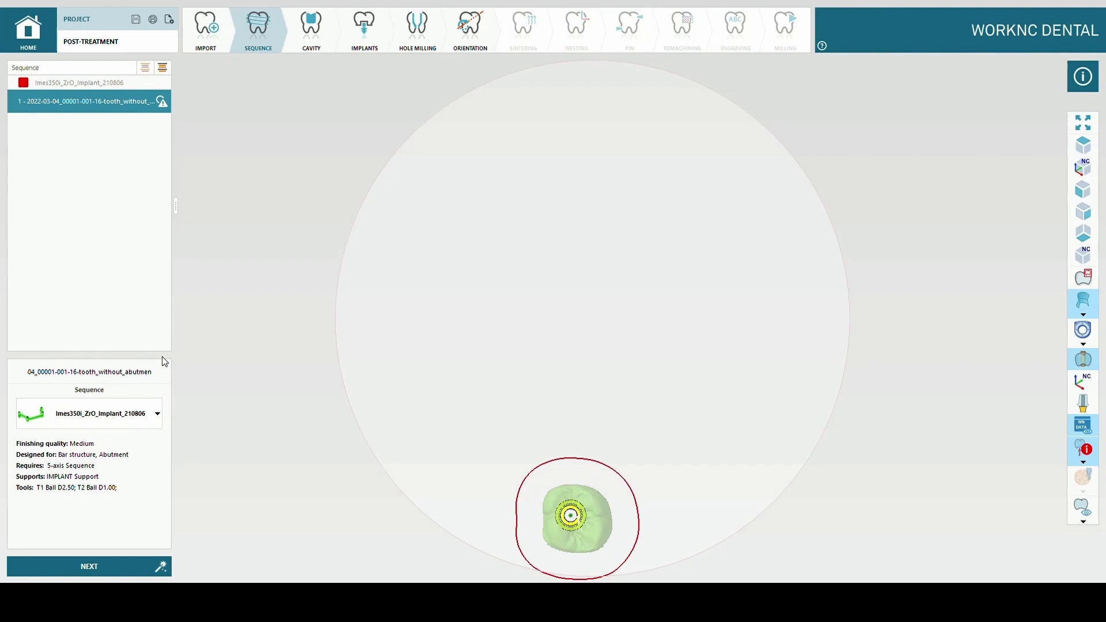
click(88, 566)
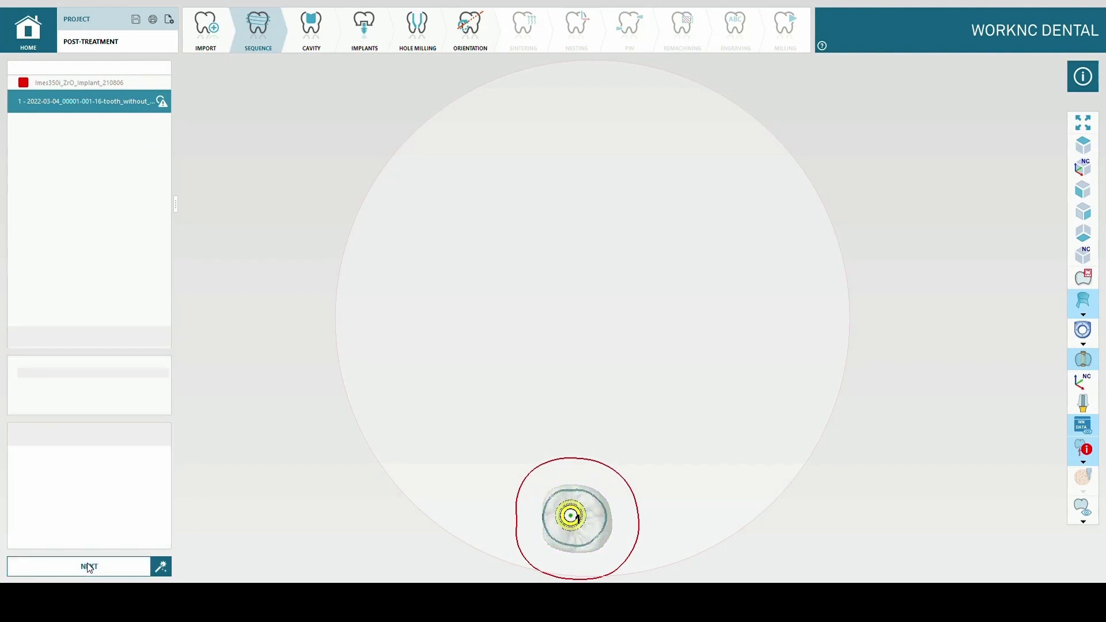
click(89, 566)
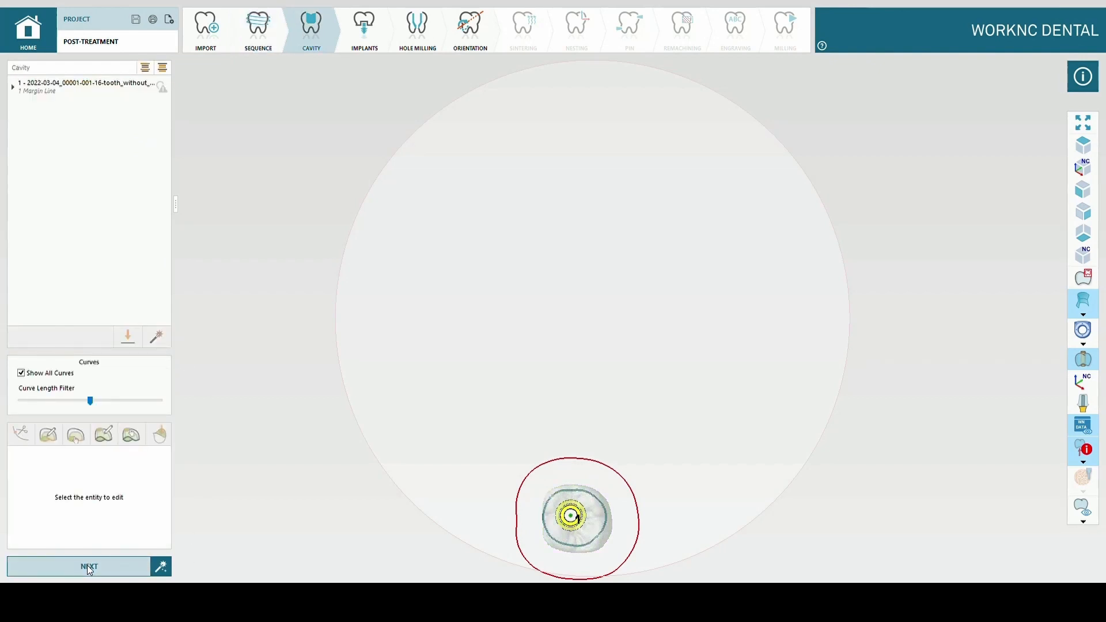
click(88, 566)
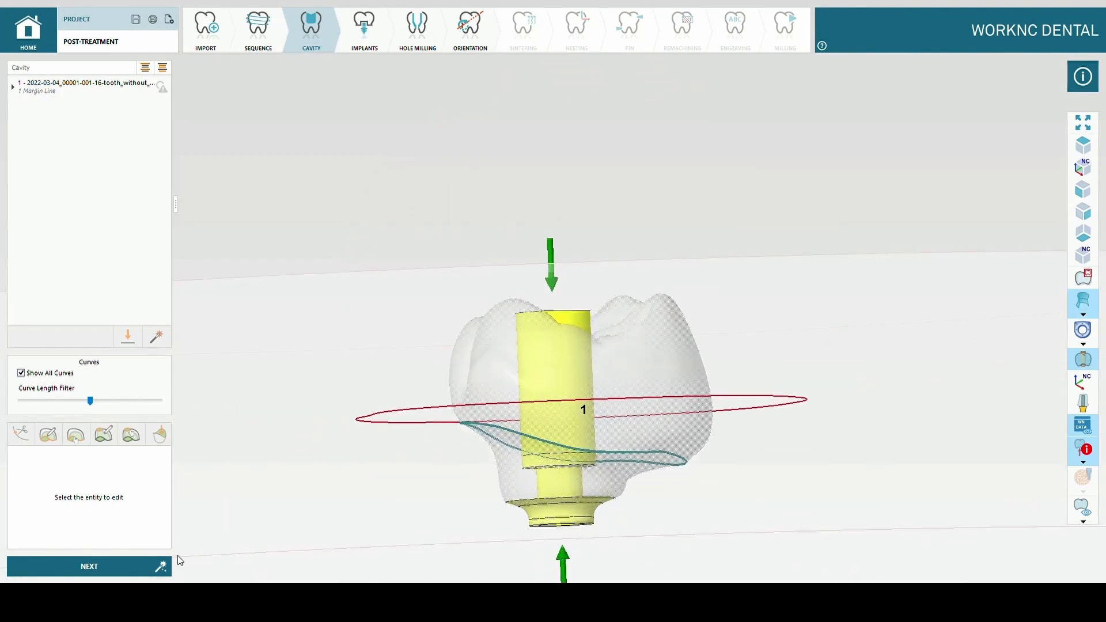
click(364, 30)
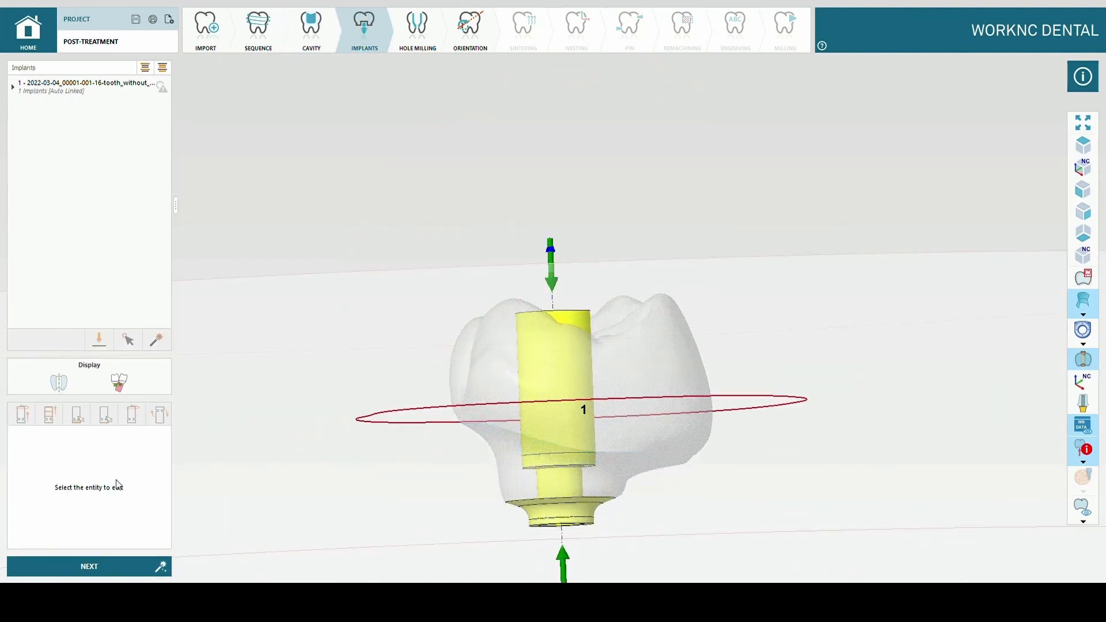
Select the crown and expand it to highlight its auto-linked defined implant.
click(85, 86)
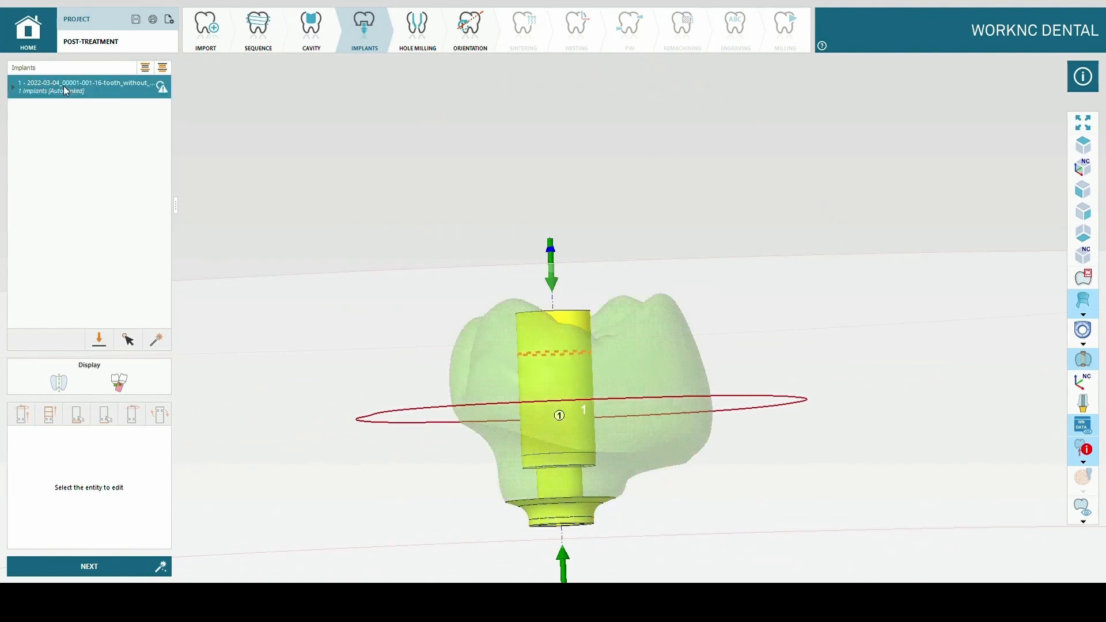
click(13, 86)
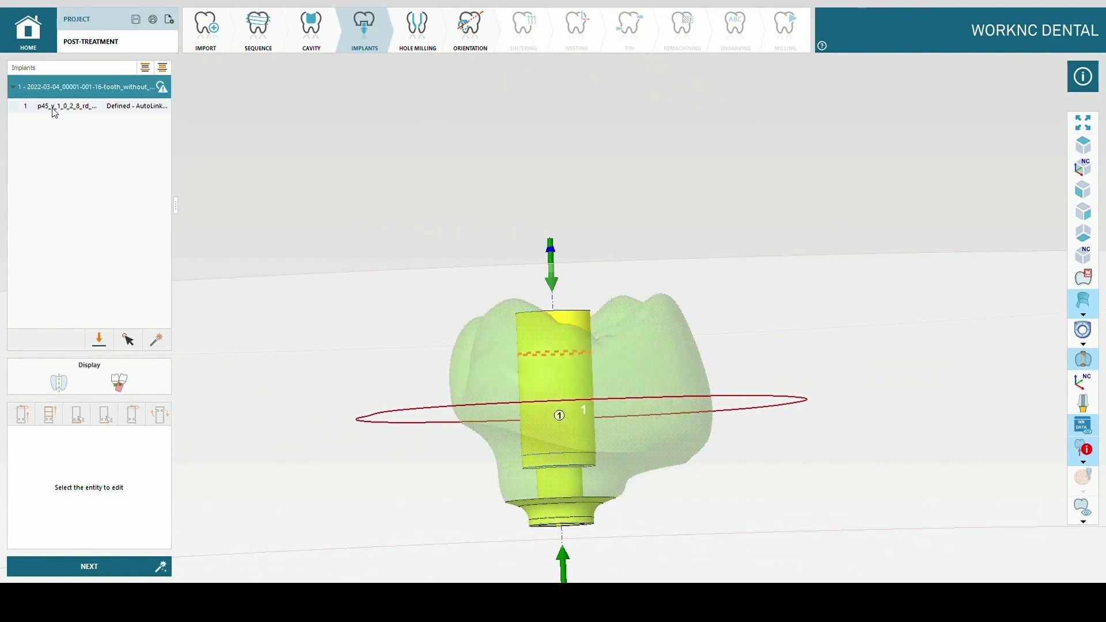
click(67, 106)
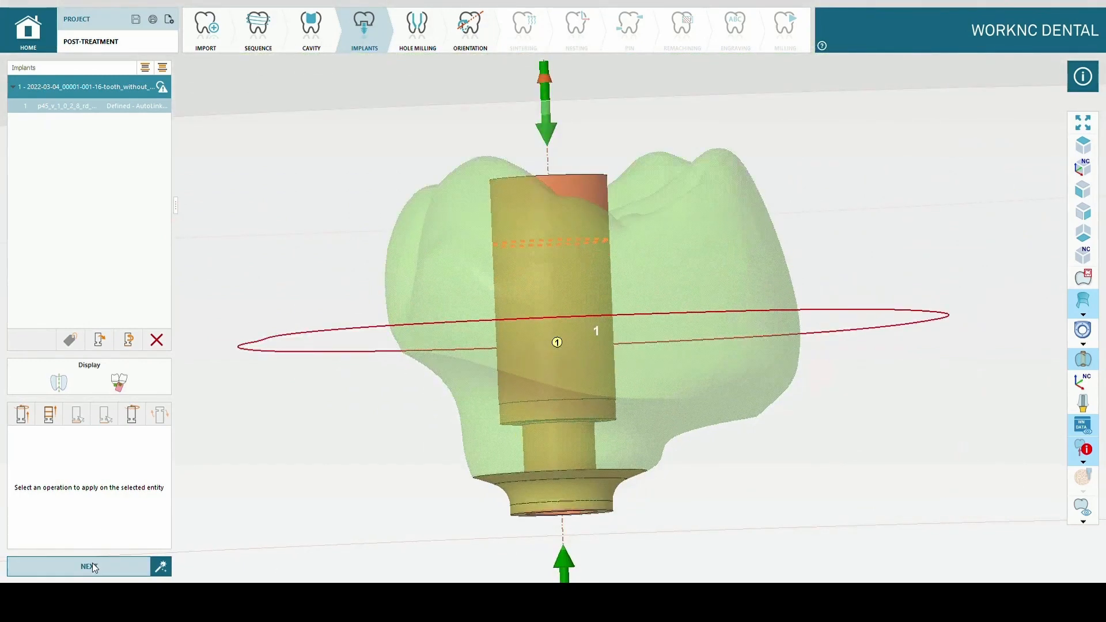
Select the crown in Hole Milling, then continue through Orientation and Sintering to Nesting.
click(416, 30)
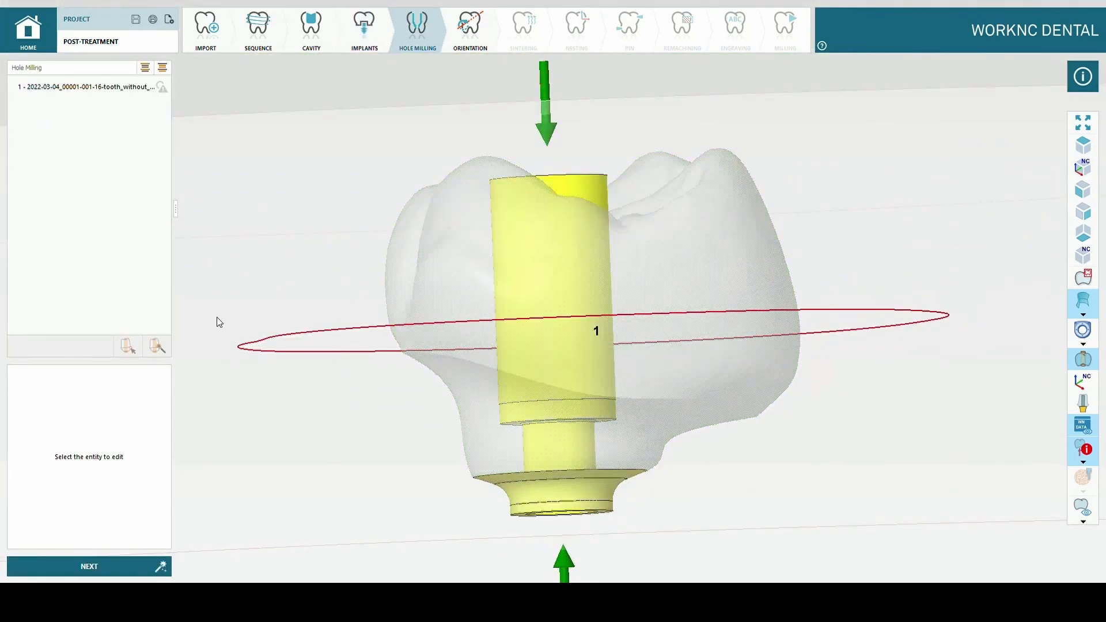
click(85, 87)
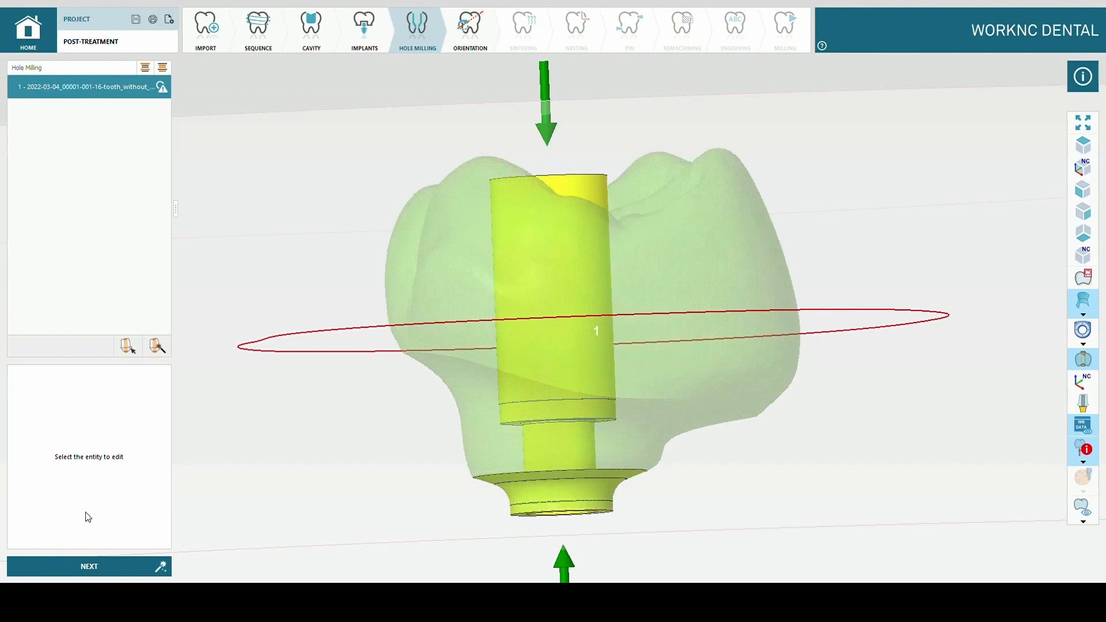
click(88, 567)
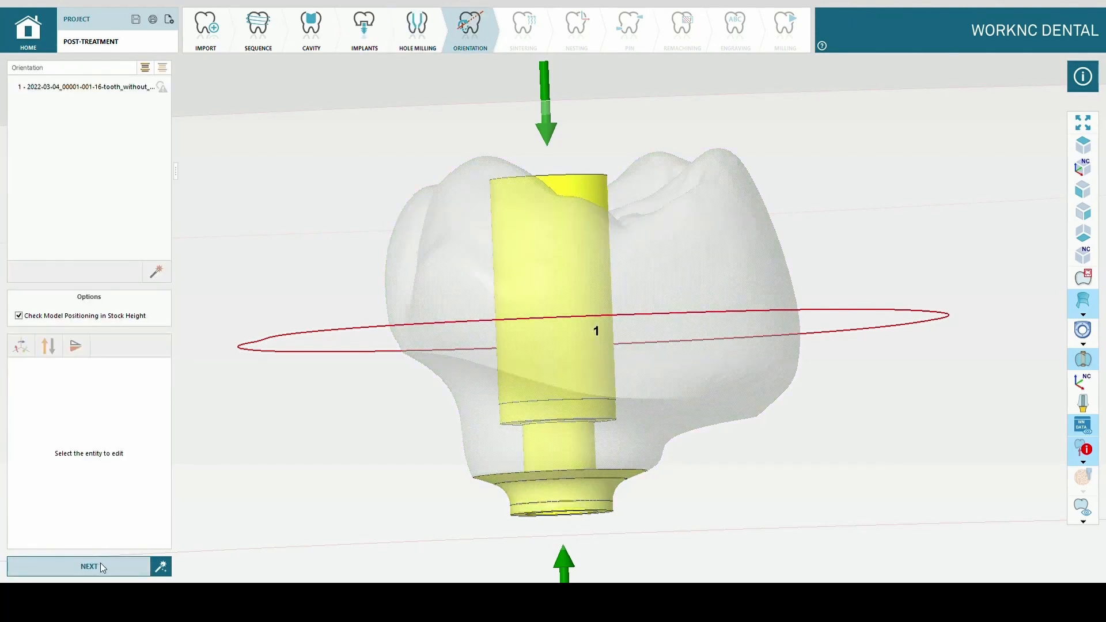
click(88, 566)
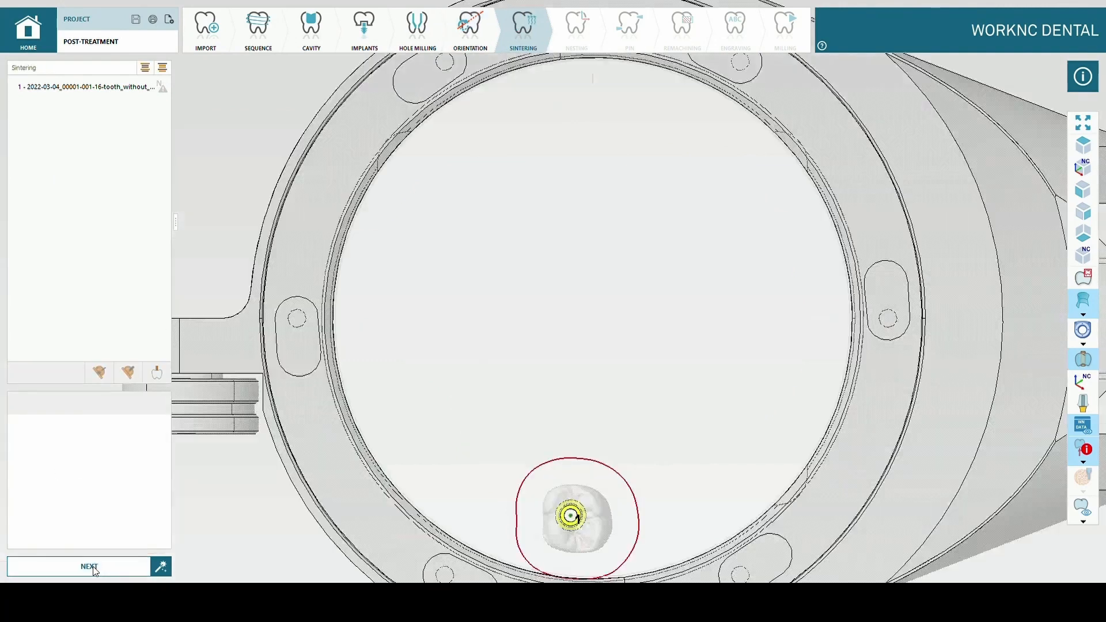
click(576, 30)
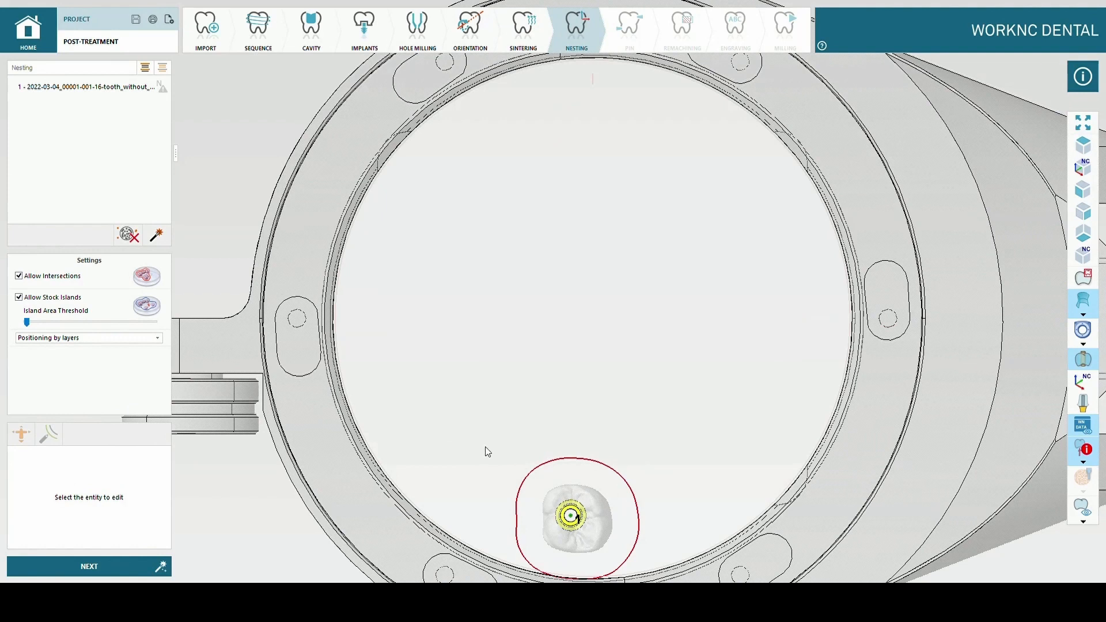
Select the crown in Nesting and move it toward the disk's centre.
click(573, 519)
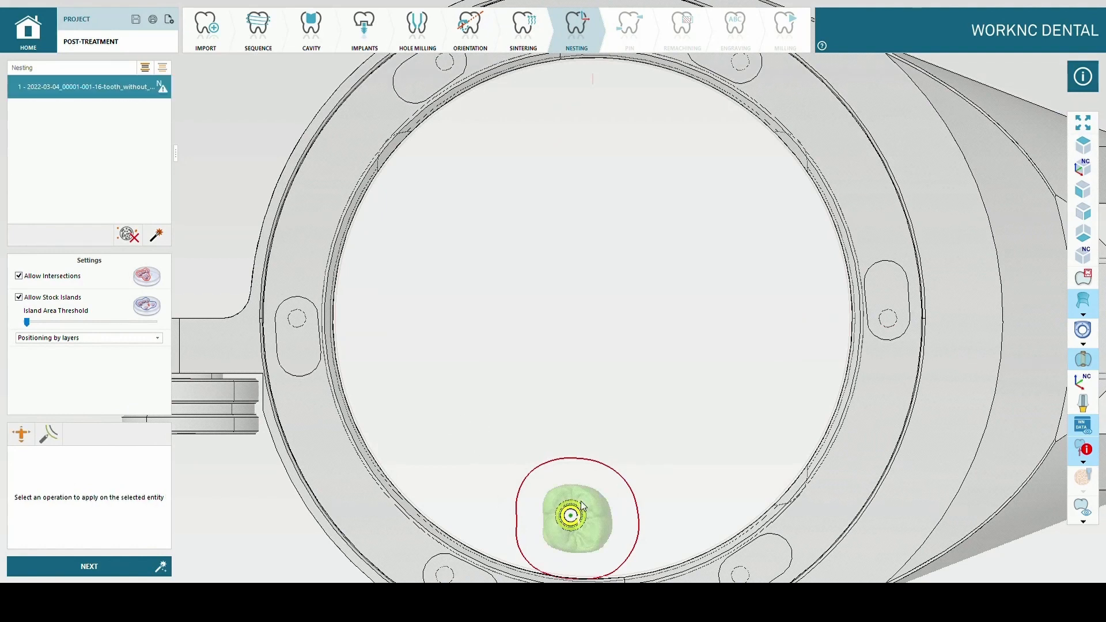
click(22, 434)
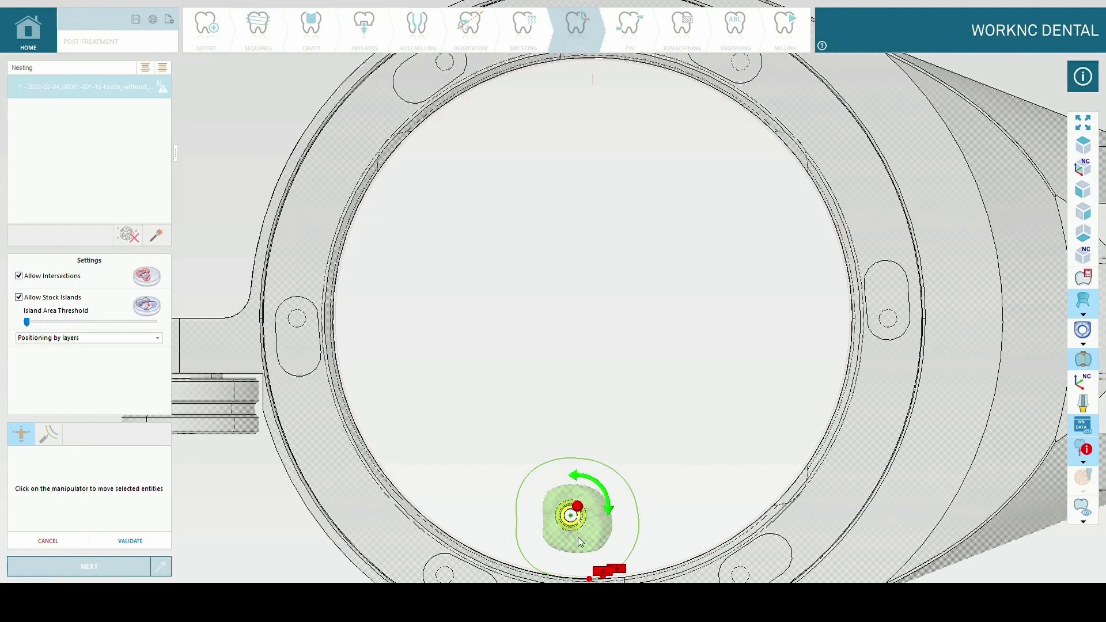
scroll(up, 3)
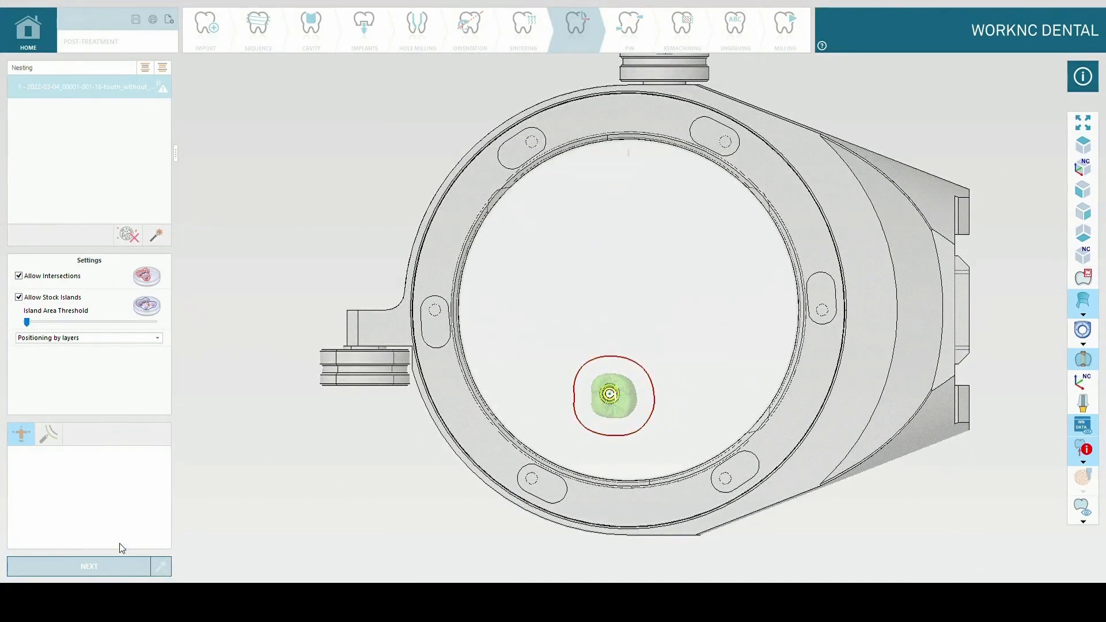
Reach the Pin step and auto-create a third 1.50 mm circular sintering pin.
click(89, 566)
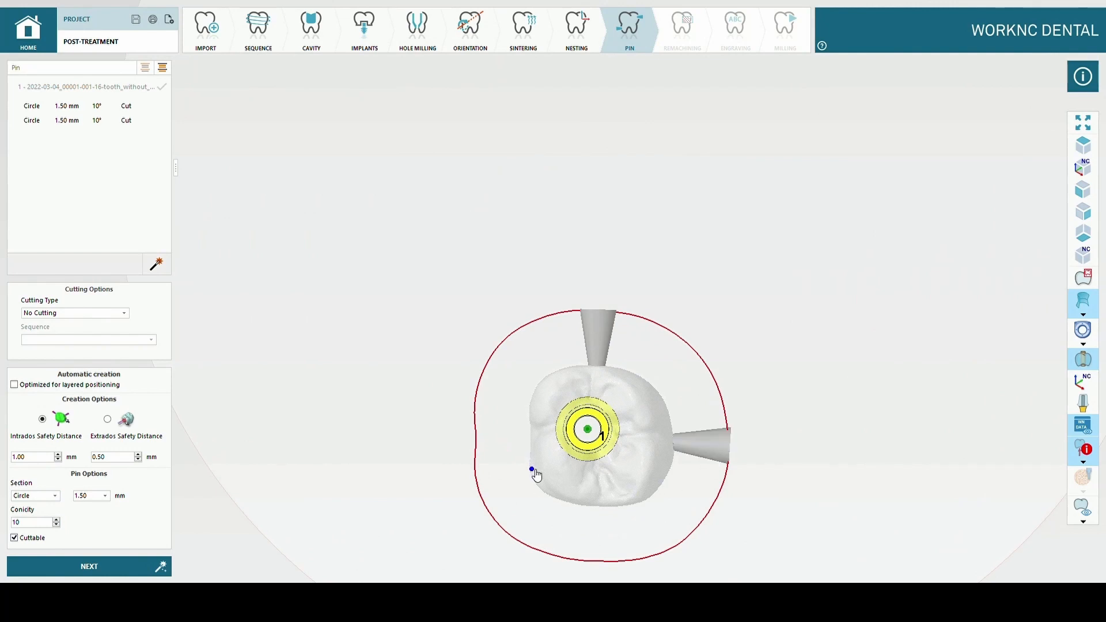
click(531, 469)
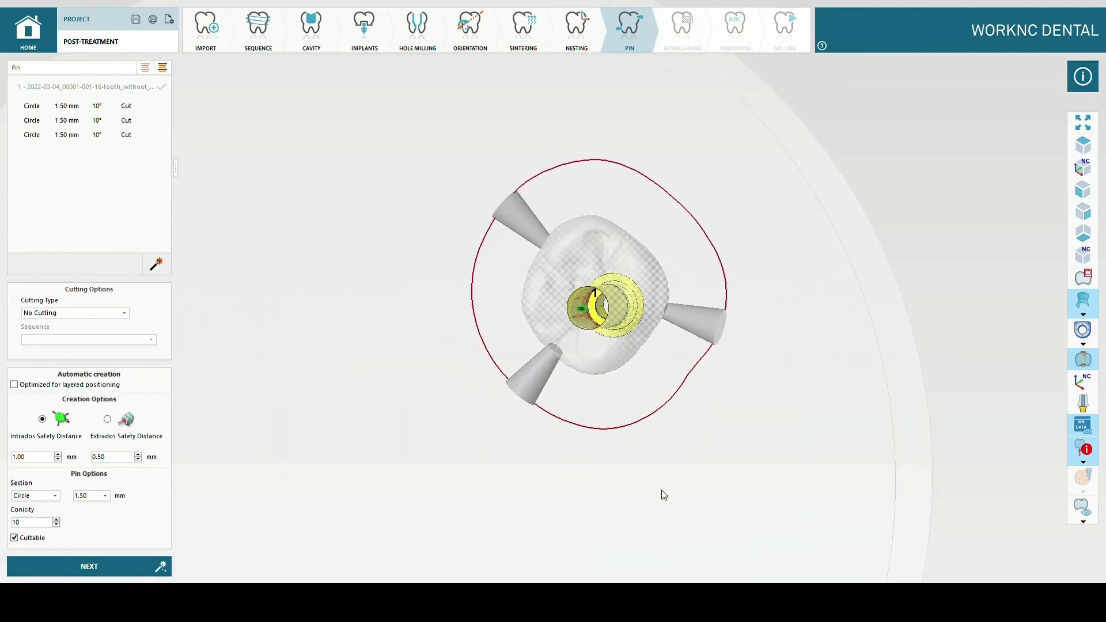
Advance through the Remachining and Engraving stages to the Milling stage's sequence list.
click(89, 565)
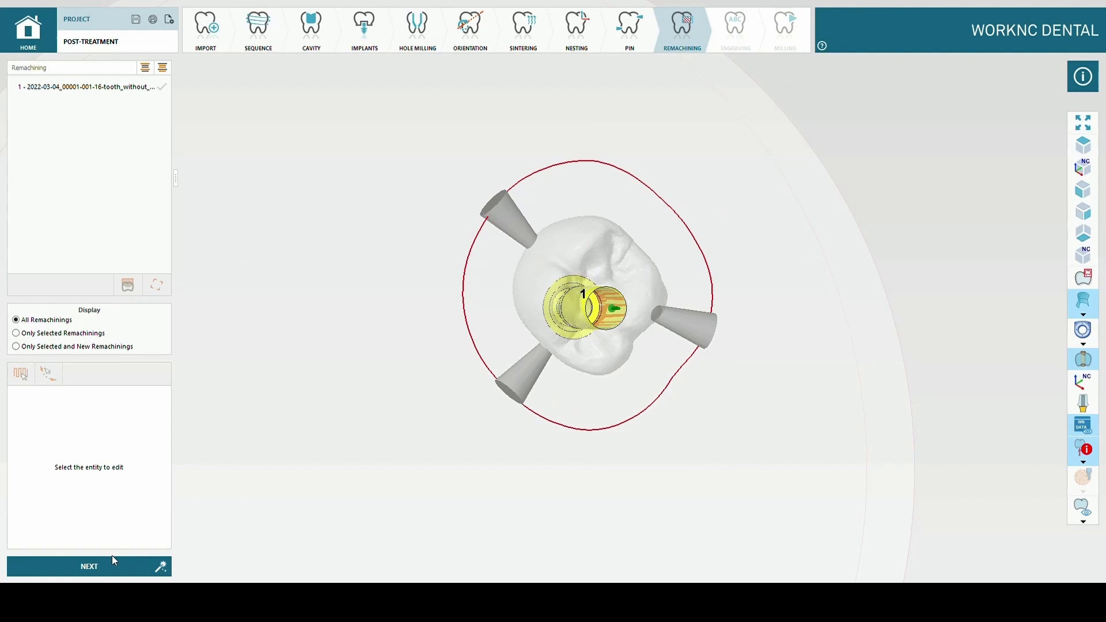
click(734, 29)
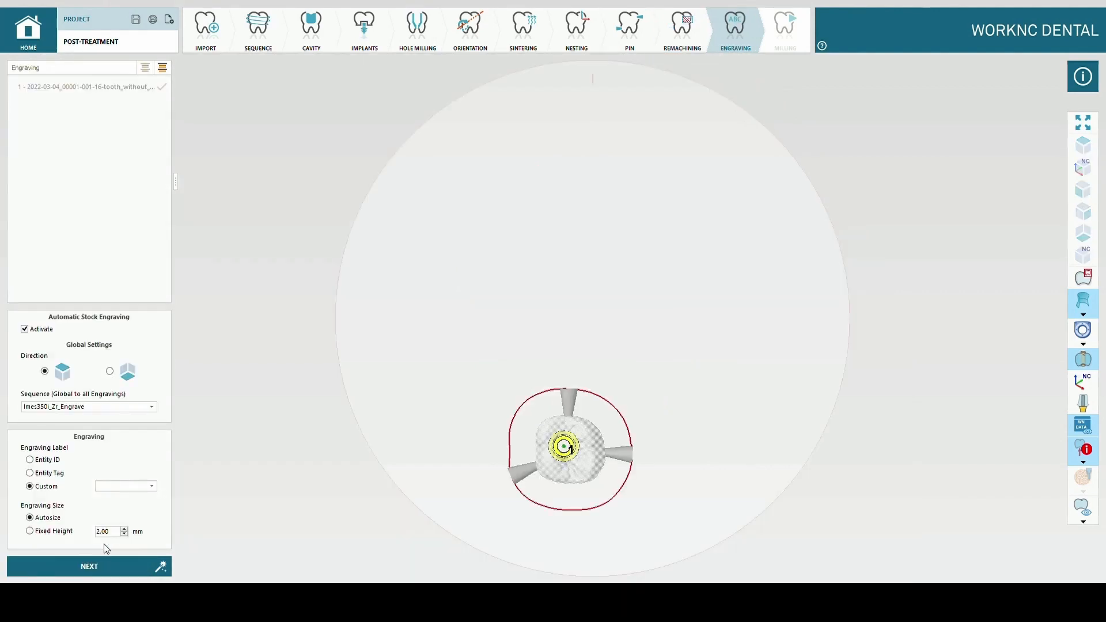
mouse_move(115, 467)
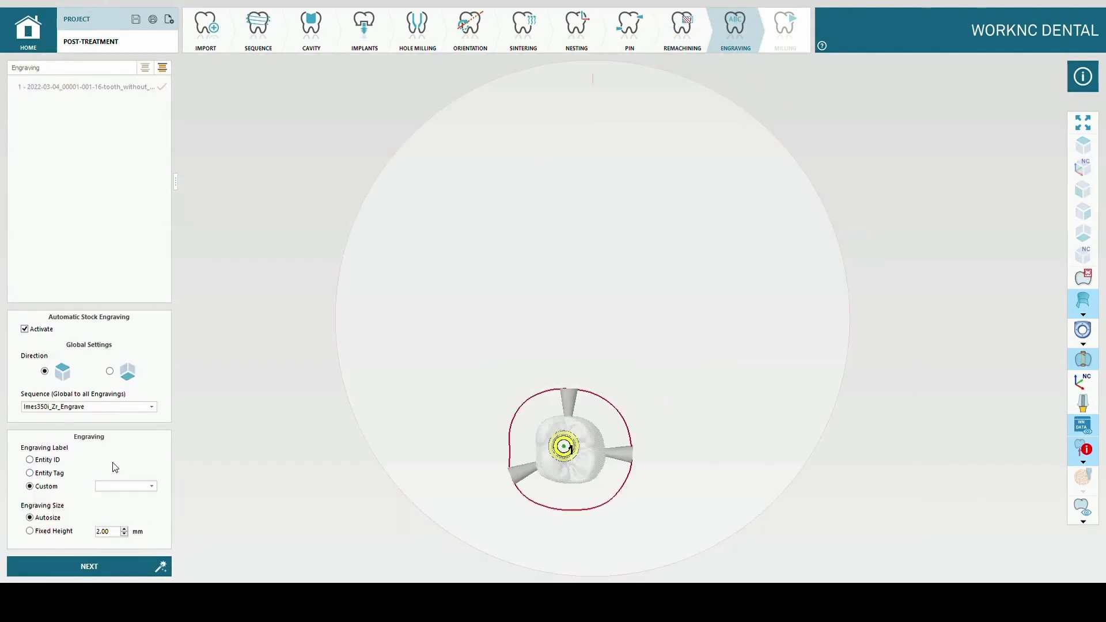
click(784, 29)
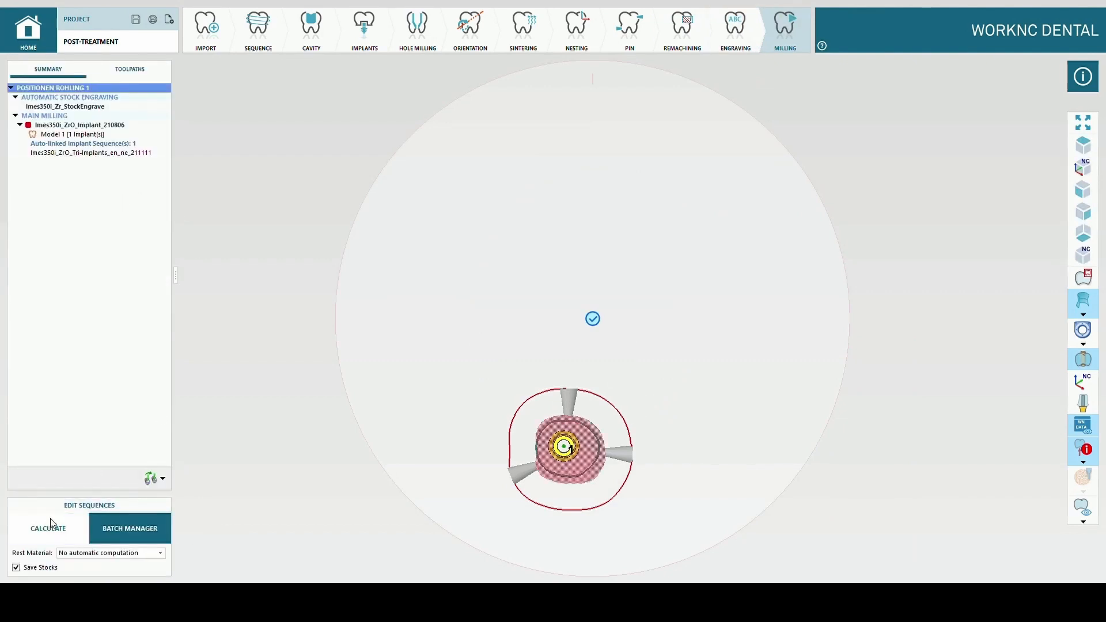
Calculate the milling sequences, producing 21 calculated toolpaths.
click(130, 69)
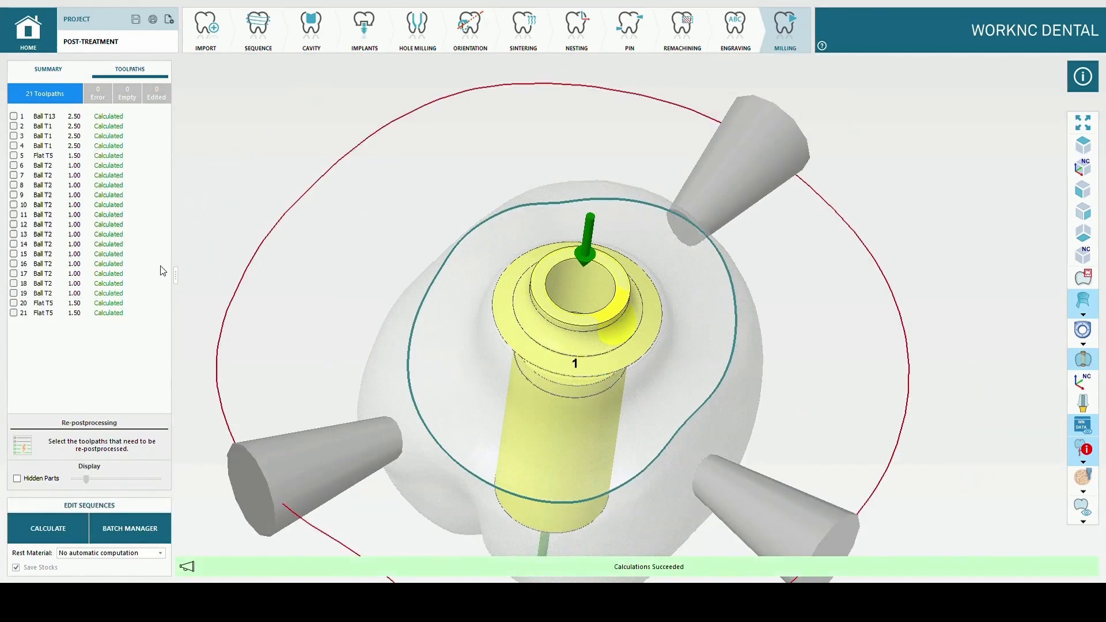
click(13, 254)
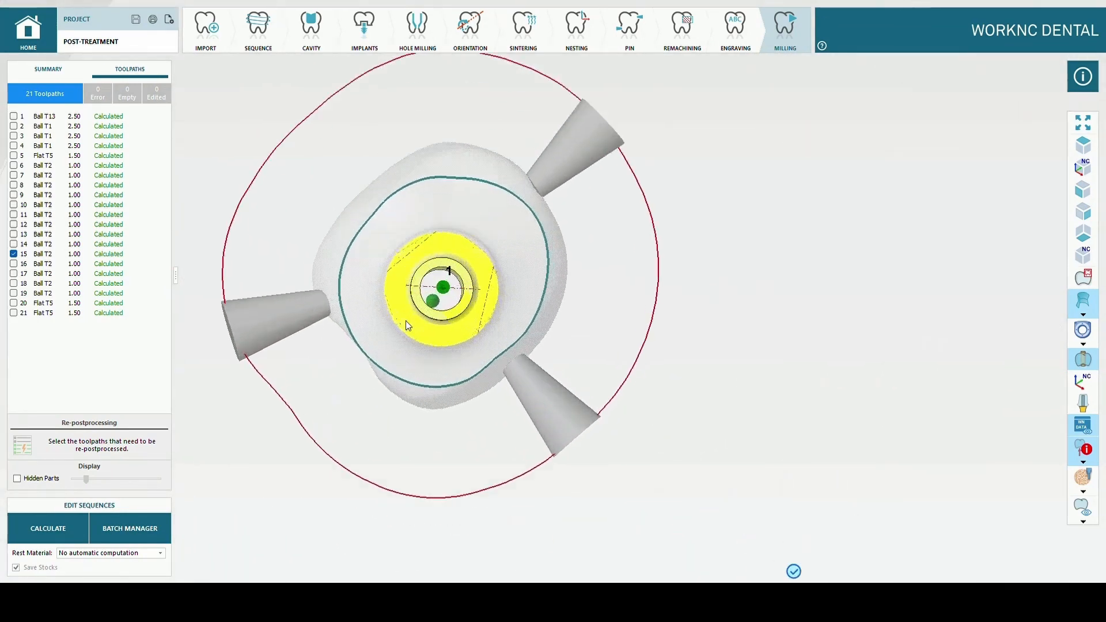
scroll(up, 3)
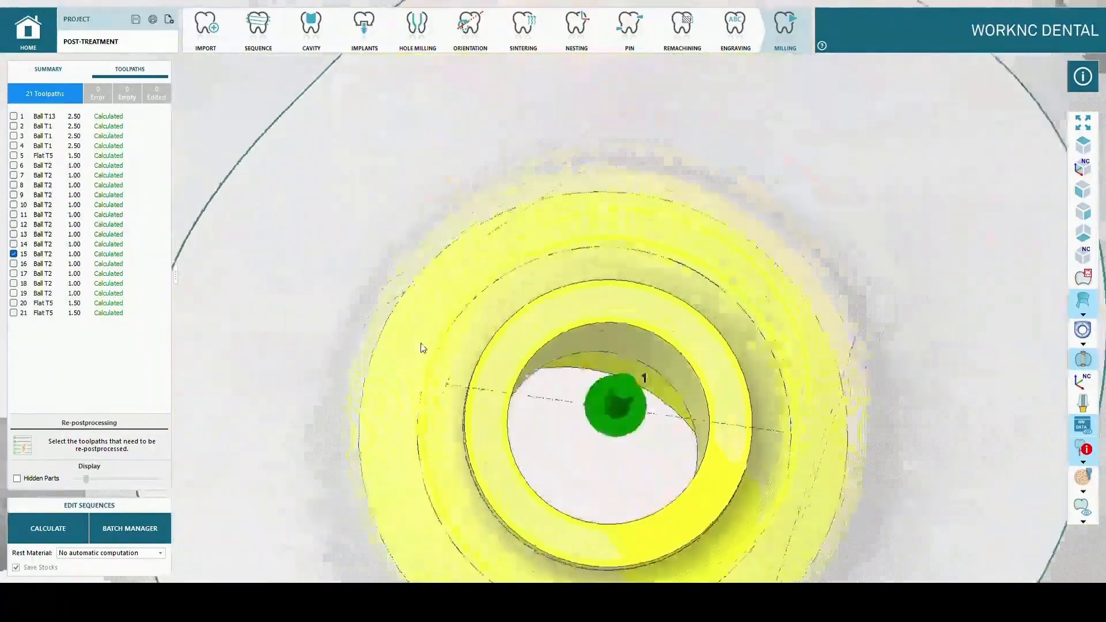
scroll(up, 3)
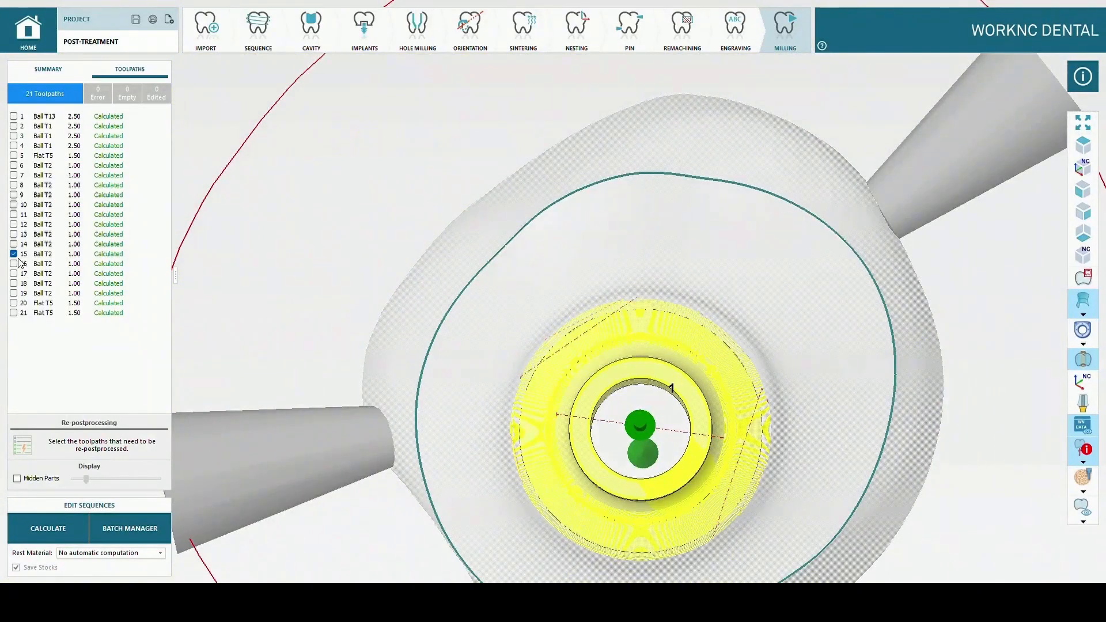
click(14, 253)
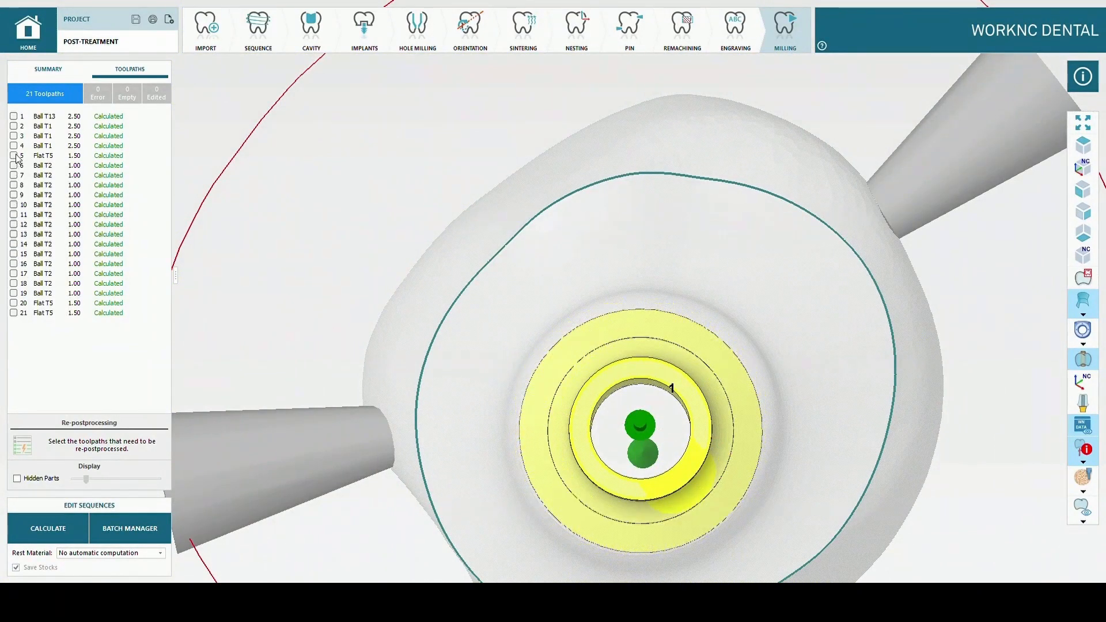
click(14, 155)
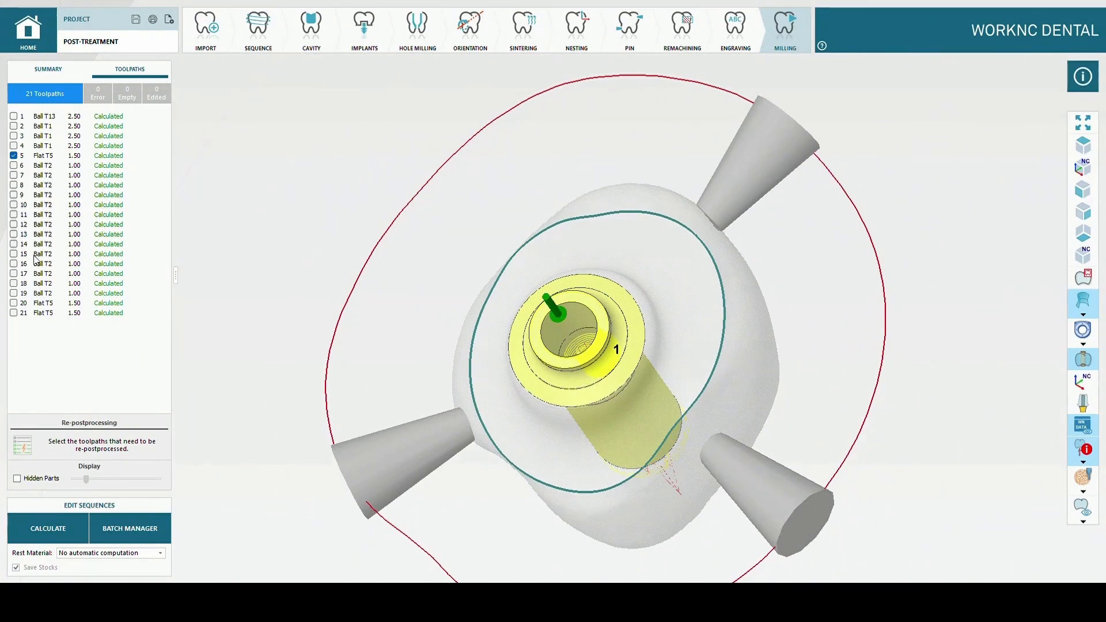
click(14, 155)
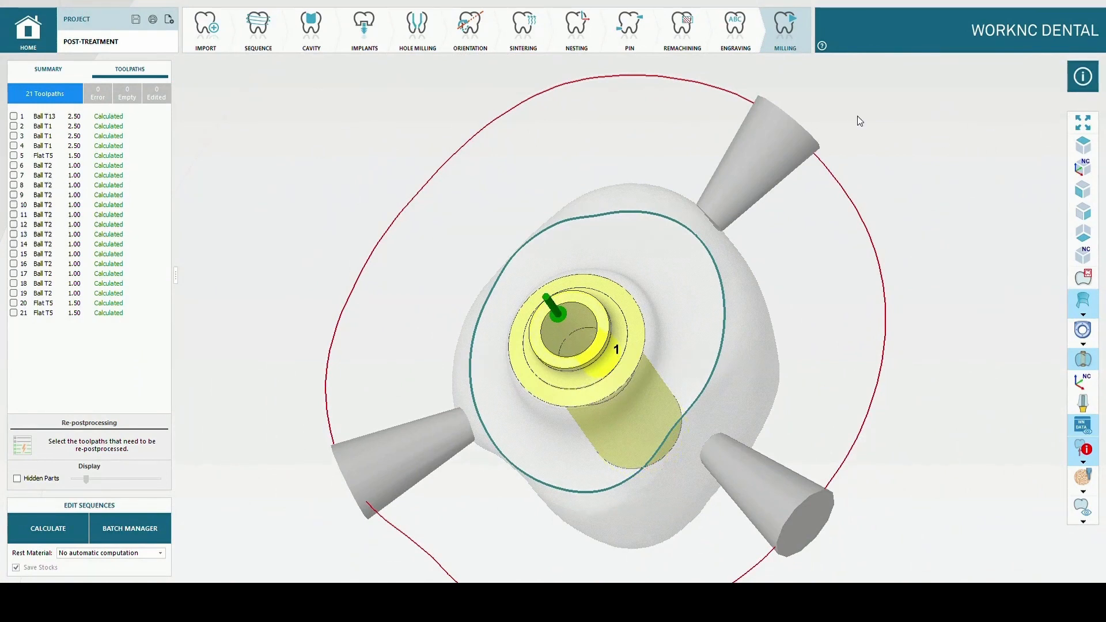
Go back to the home screen showing process, material and machine choices.
click(28, 29)
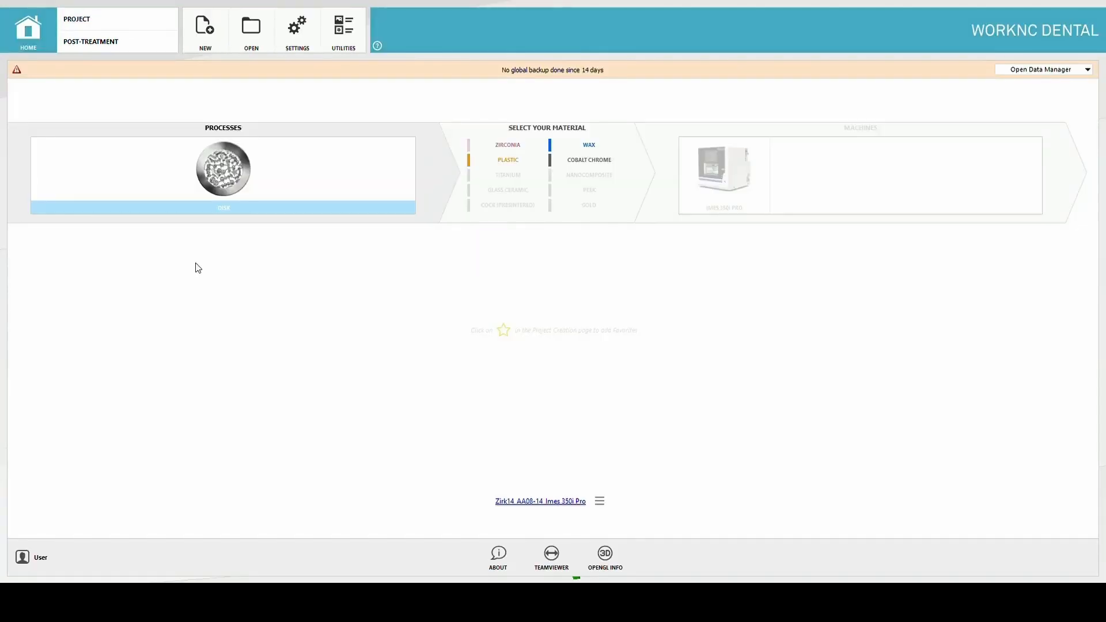
mouse_move(648, 339)
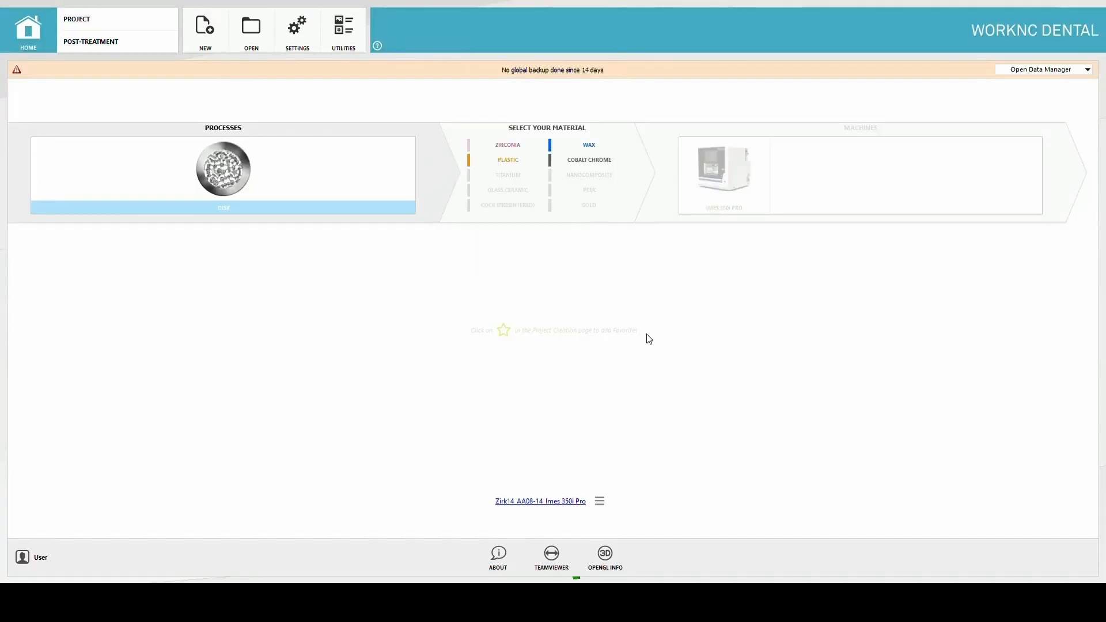